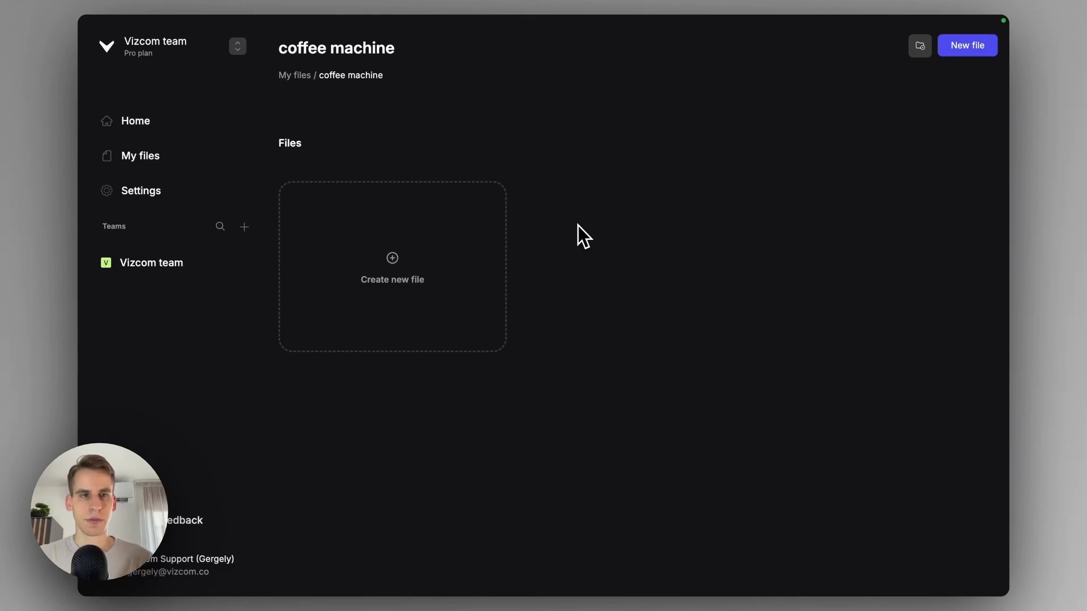
{"action": "mouse_move", "coordinate": [555, 241]}
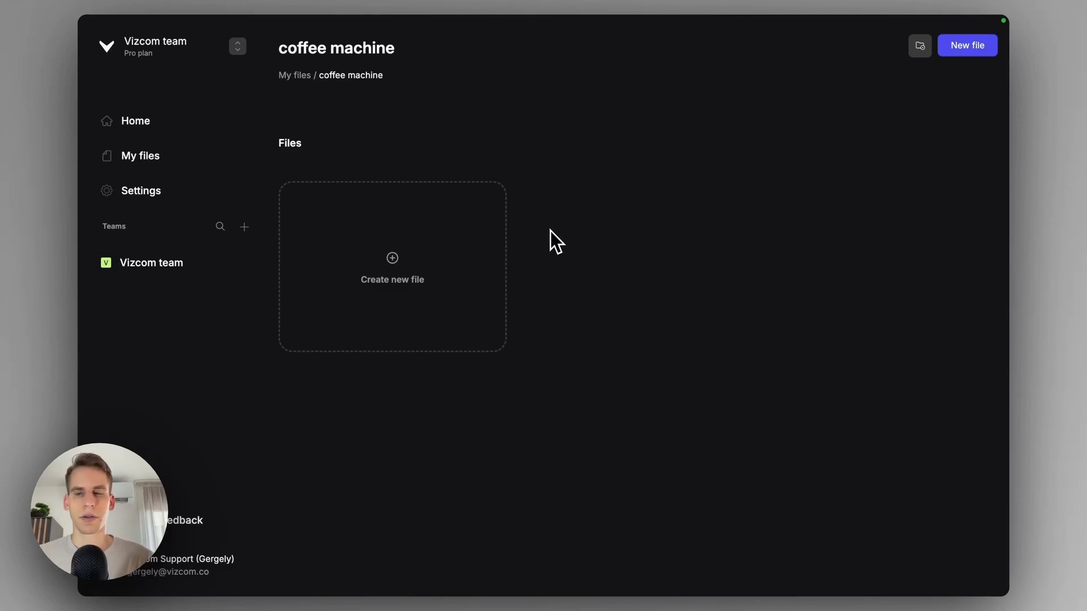
{"action": "mouse_move", "coordinate": [437, 249]}
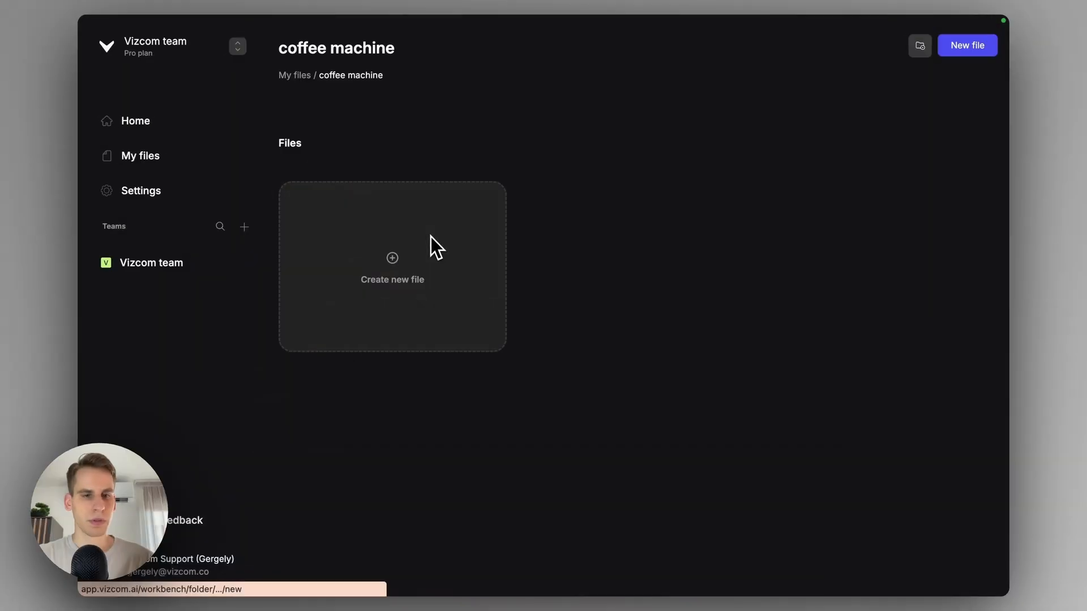
Create a new Vizcom file in this folder with a square canvas
{"action": "left_click", "coordinate": [391, 267]}
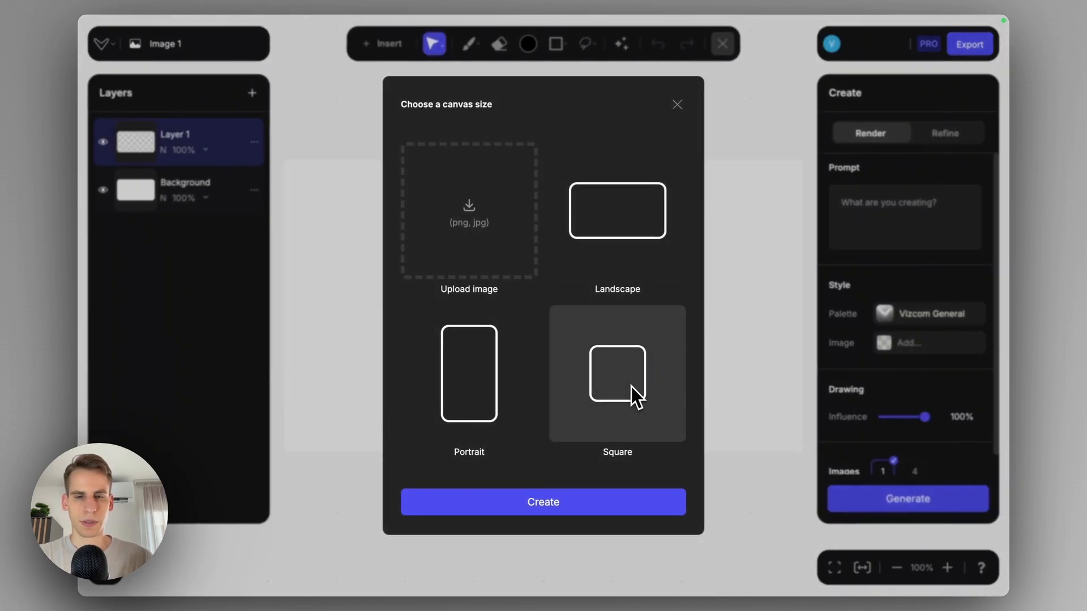
{"action": "left_click", "coordinate": [543, 502]}
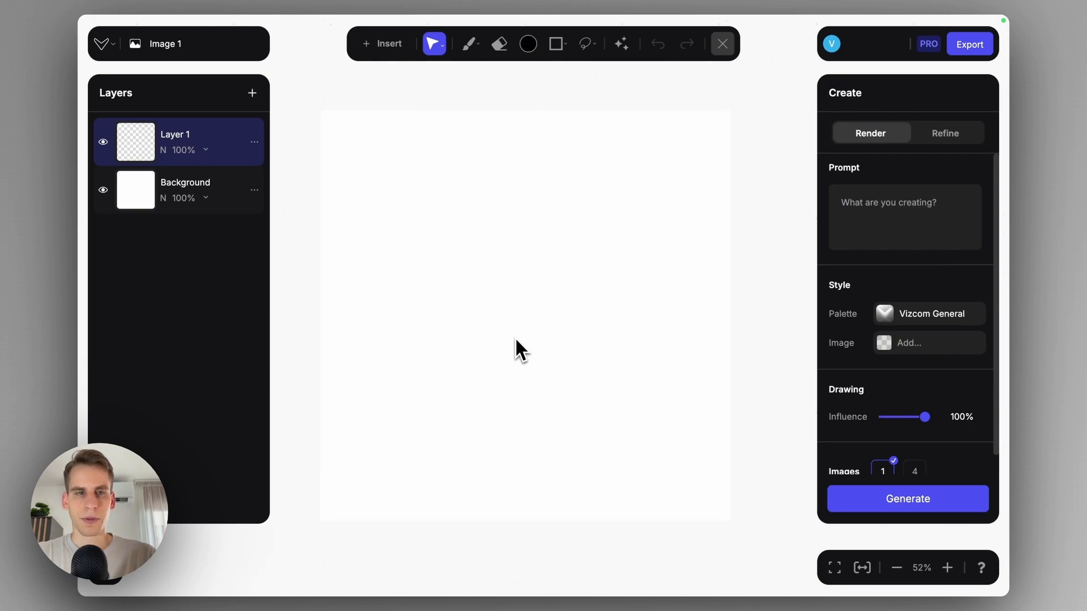
{"action": "mouse_move", "coordinate": [409, 104]}
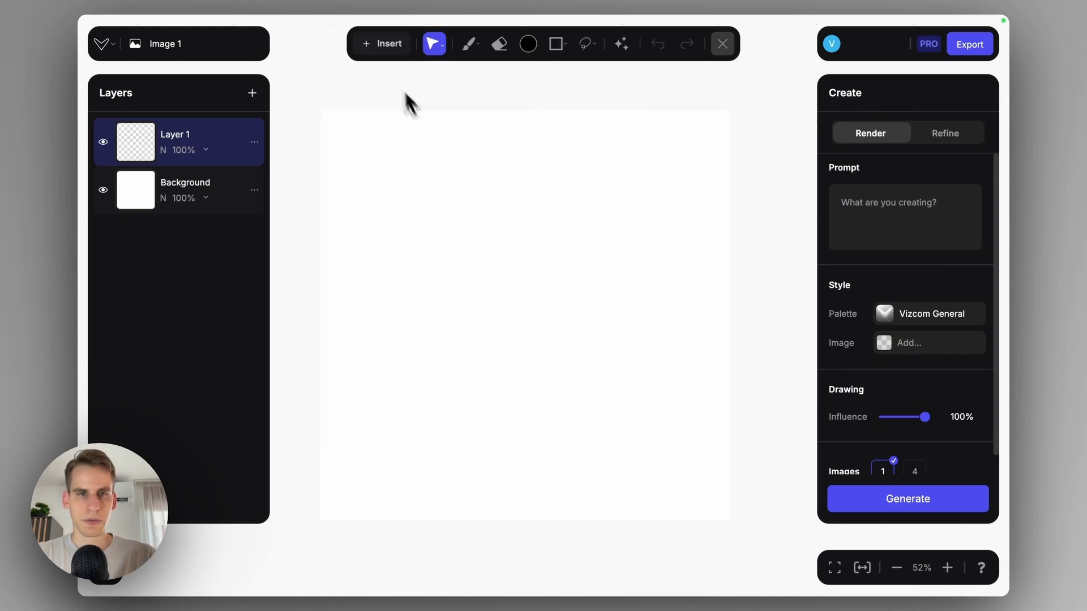
Upload the coffee machine line sketch from Finder as a canvas layer
{"action": "left_click", "coordinate": [381, 43]}
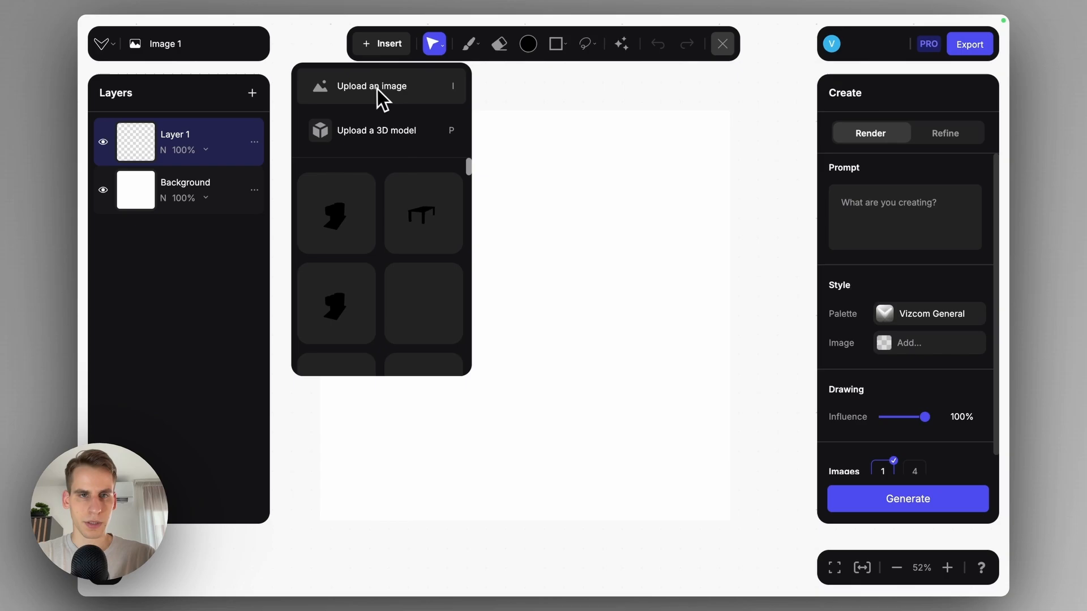
{"action": "left_click", "coordinate": [371, 86]}
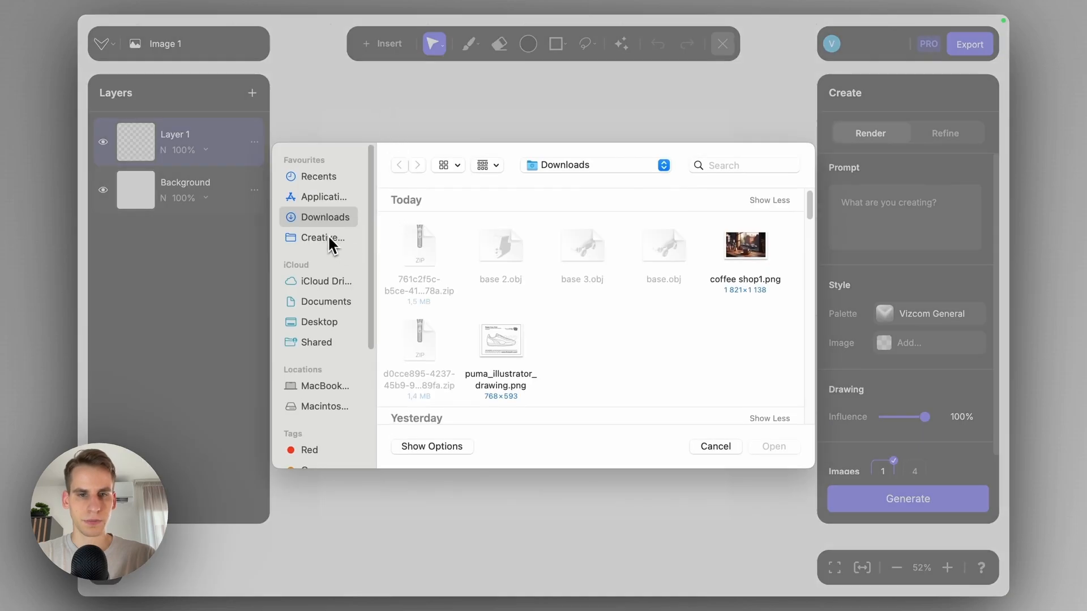
{"action": "left_click", "coordinate": [773, 446]}
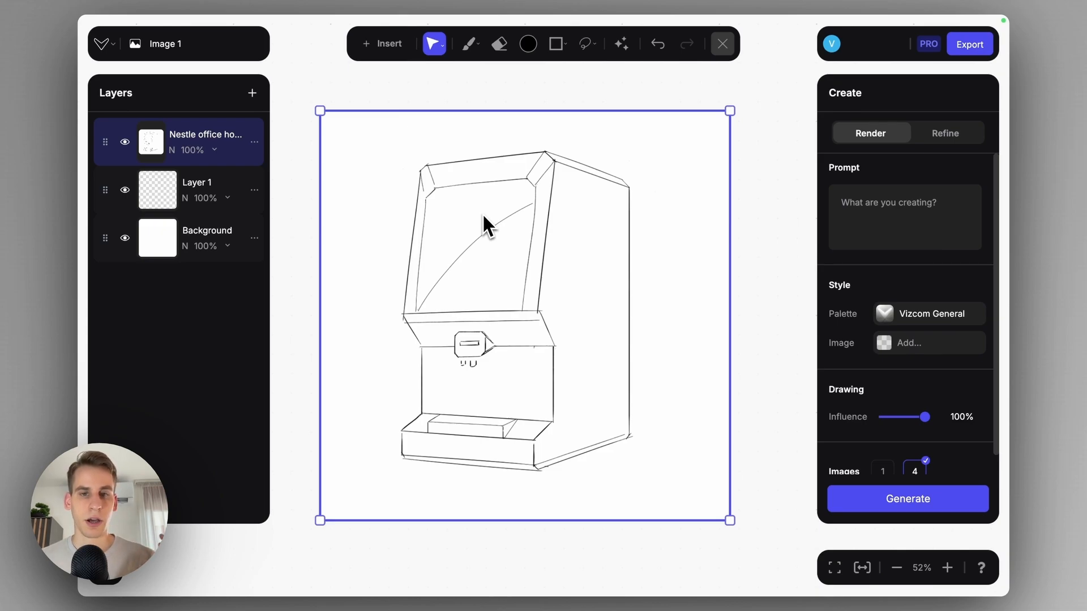
Erase the screen panel's bevelled corner lines and diagonal stroke from the sketch
{"action": "left_click", "coordinate": [499, 44]}
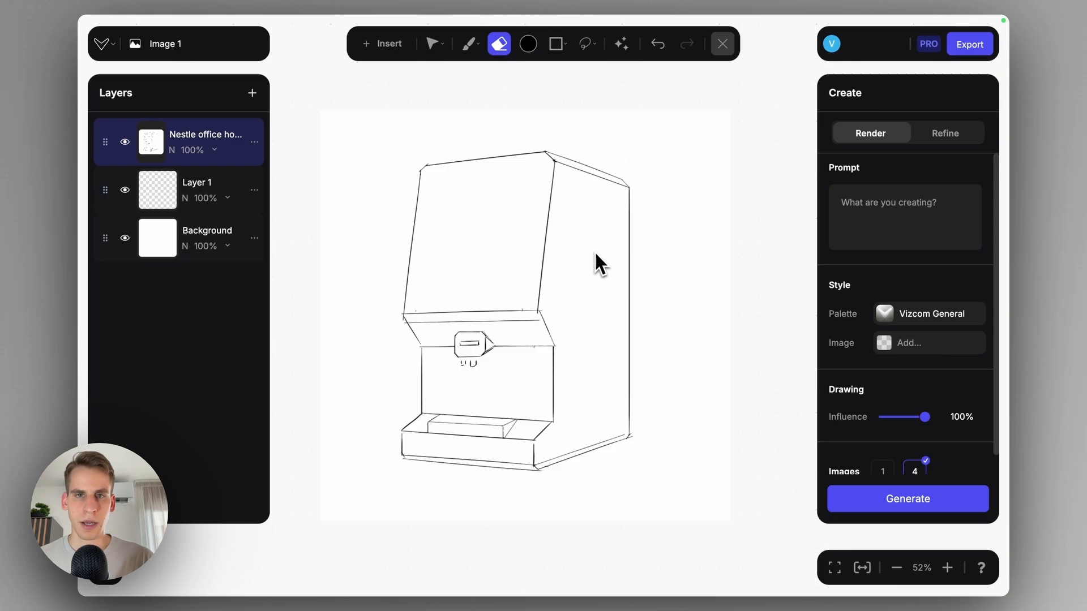
Lasso around the entire coffee machine sketch and bring up the prompt box
{"action": "left_click", "coordinate": [586, 43]}
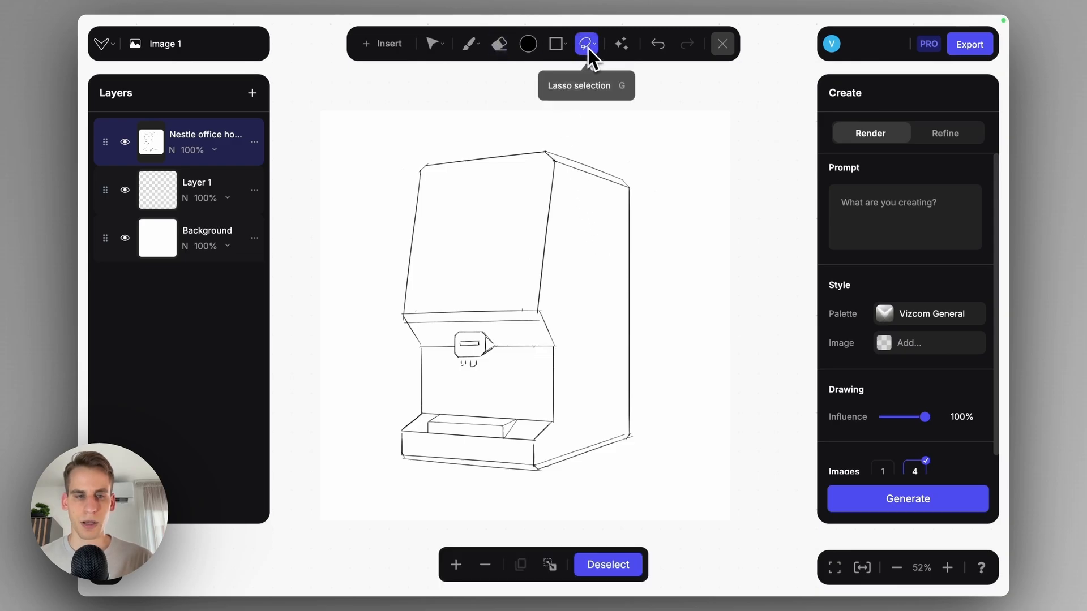
{"action": "left_click", "coordinate": [586, 43]}
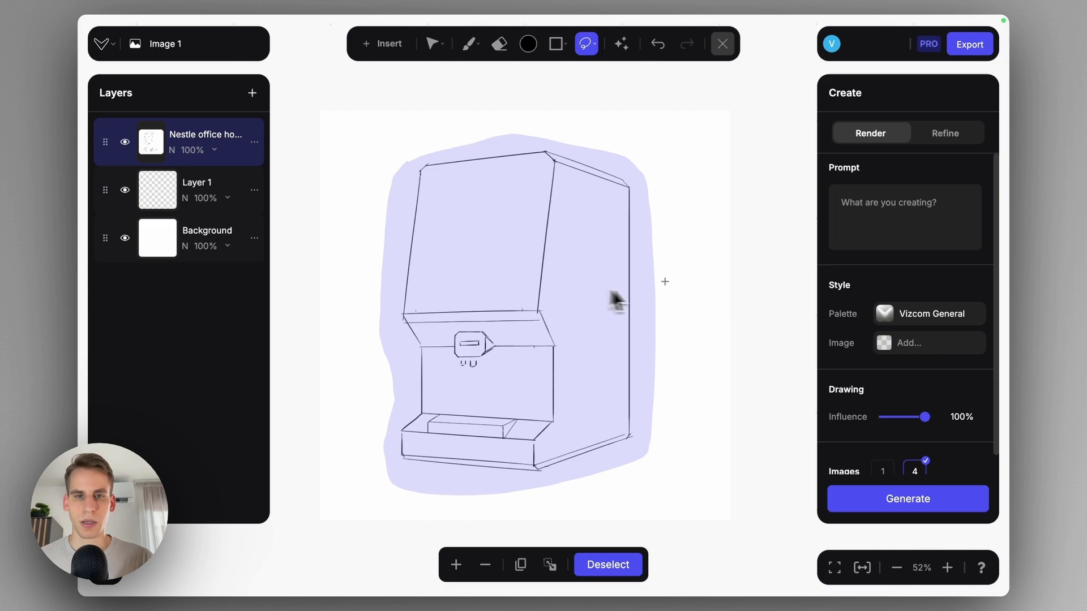
{"action": "mouse_move", "coordinate": [534, 308]}
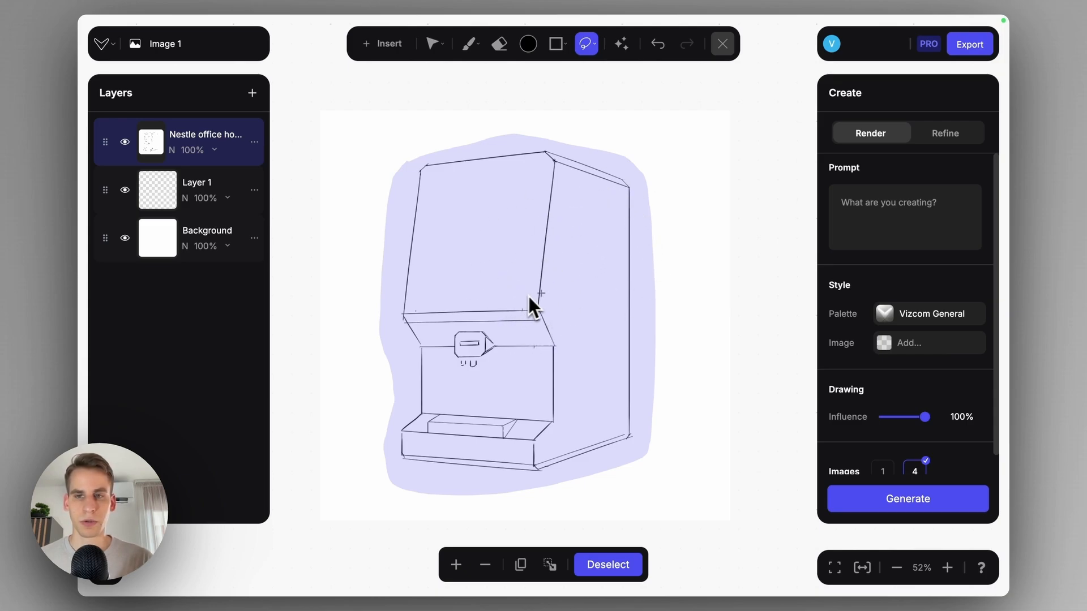
{"action": "left_click", "coordinate": [904, 216]}
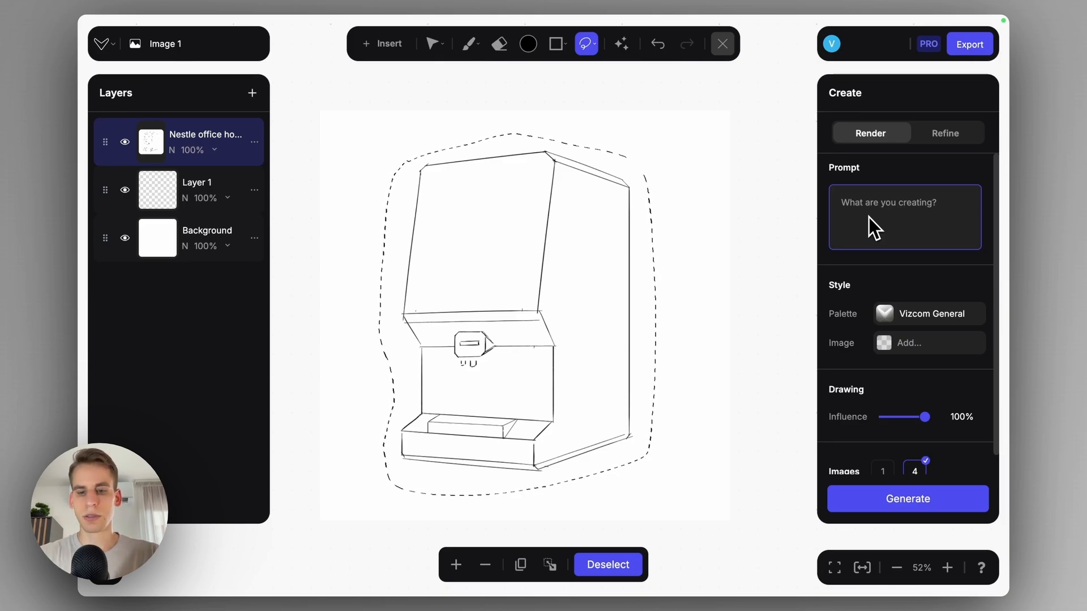
Generate renders from the selection with the prompt 'silver coffee machine'
{"action": "type", "text": "silver"}
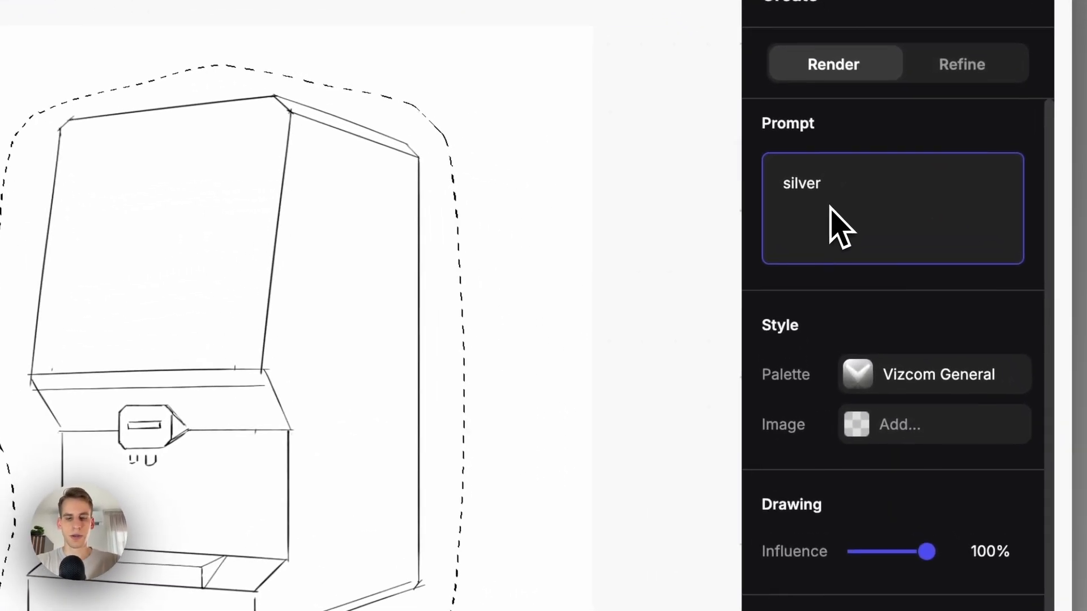
{"action": "type", "text": "coffee mach"}
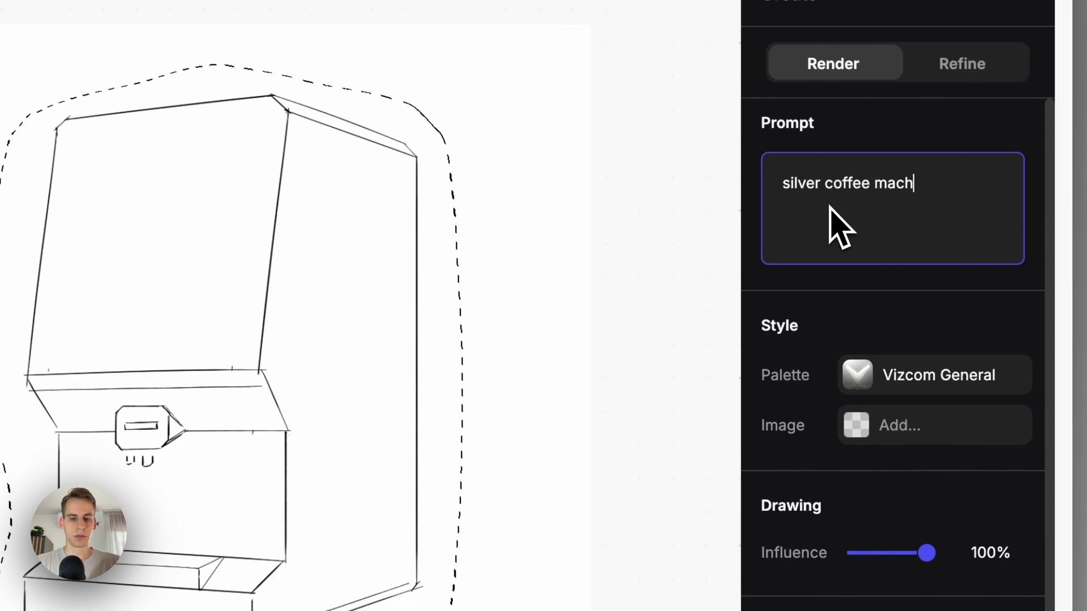
{"action": "type", "text": "ine"}
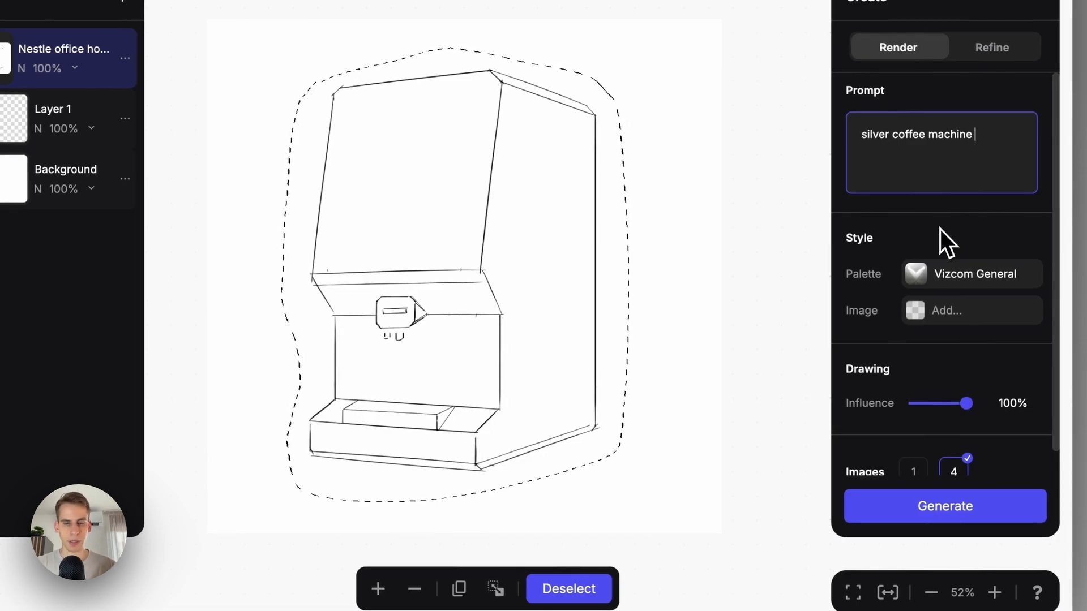
{"action": "left_click", "coordinate": [945, 506]}
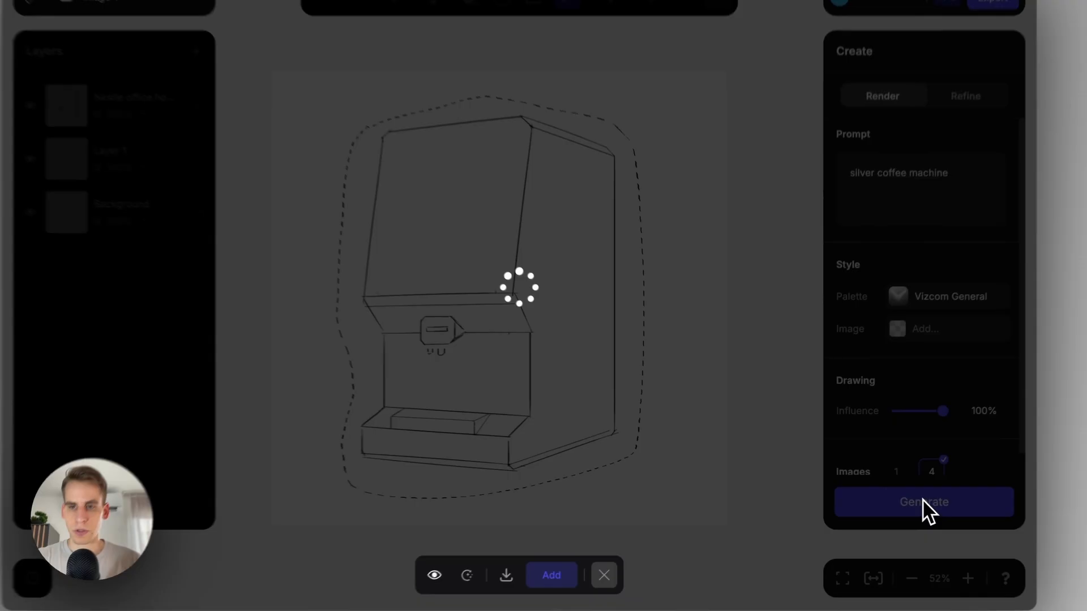
Preview the four silver coffee machine renders, checking the third and second variations
{"action": "left_click", "coordinate": [923, 502]}
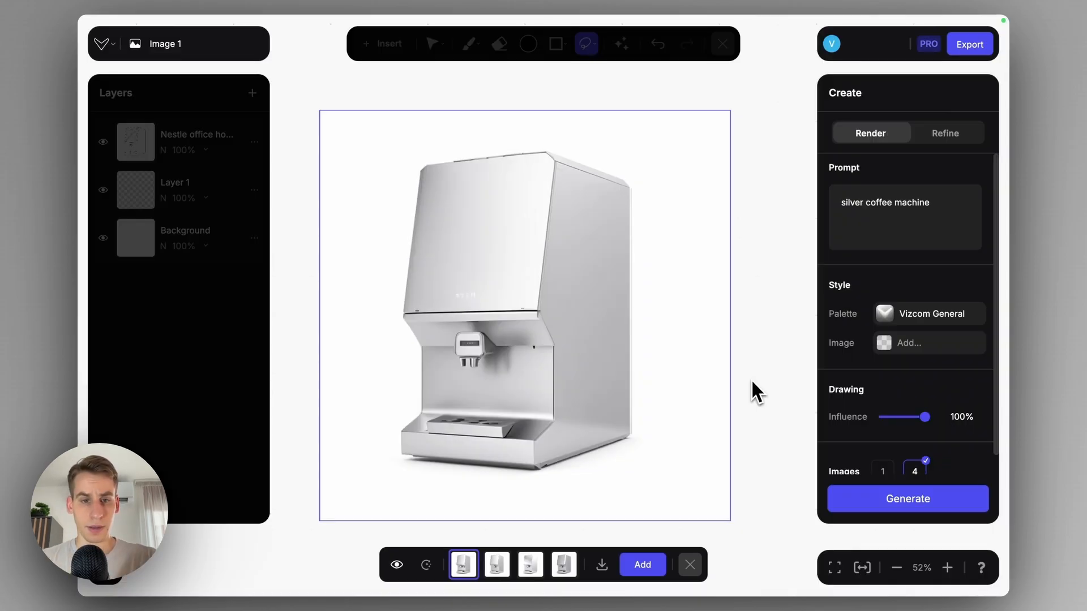
{"action": "left_click", "coordinate": [529, 565]}
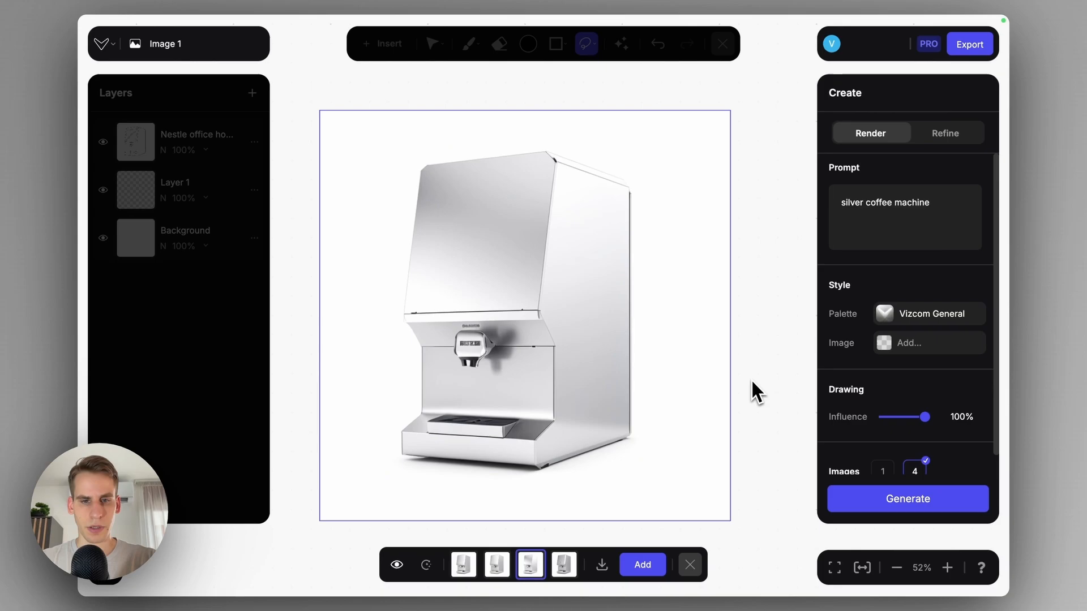
{"action": "left_click", "coordinate": [495, 565]}
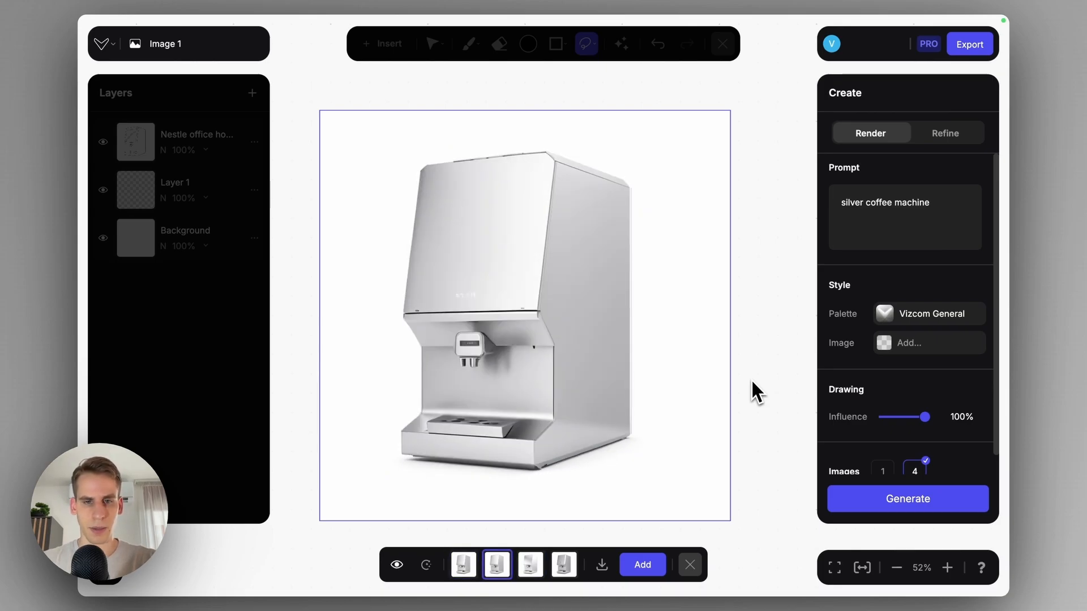
{"action": "mouse_move", "coordinate": [711, 465]}
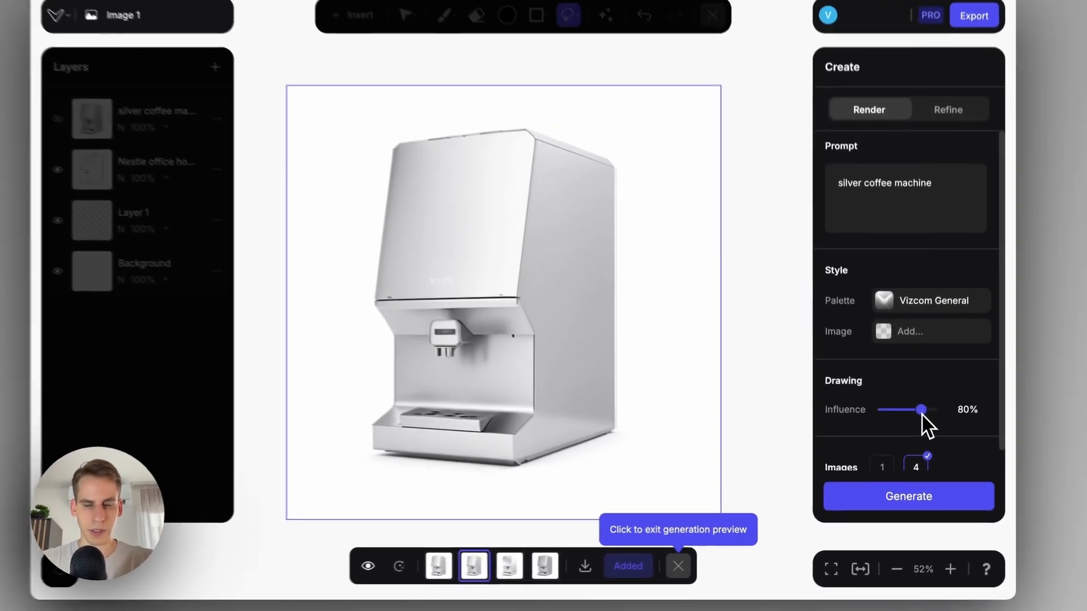
Regenerate with weaker sketch influence and preview the four new render variations
{"action": "left_click", "coordinate": [908, 496]}
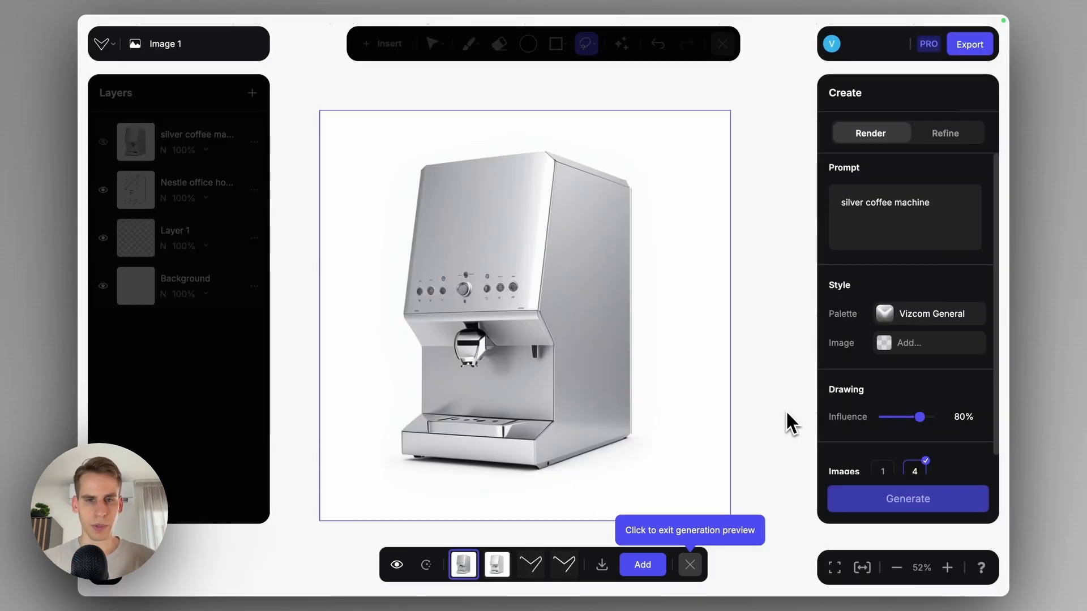
{"action": "left_click", "coordinate": [496, 564]}
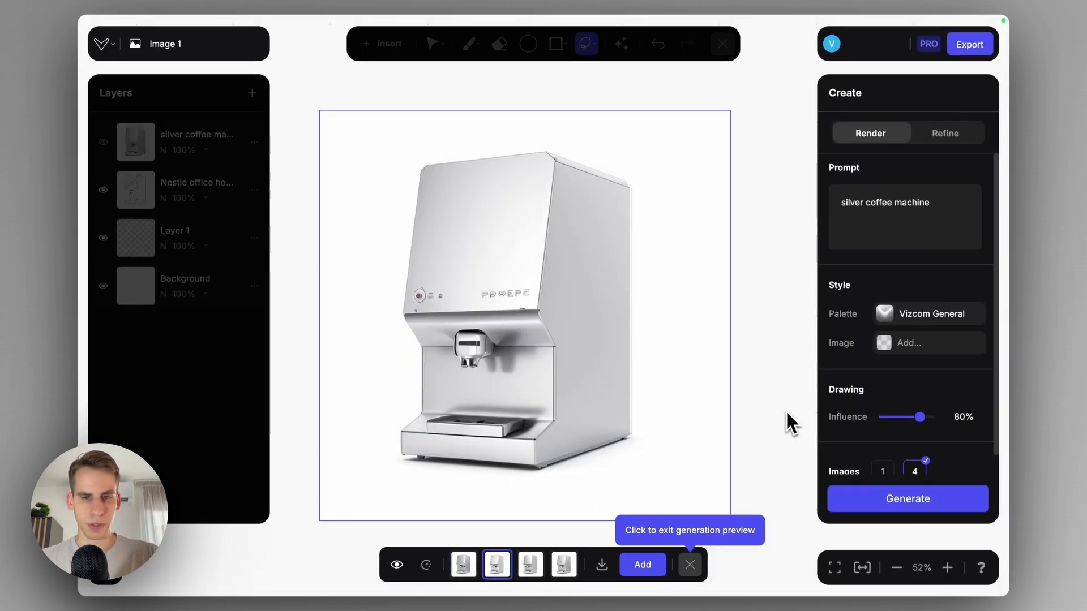
{"action": "left_click", "coordinate": [563, 565]}
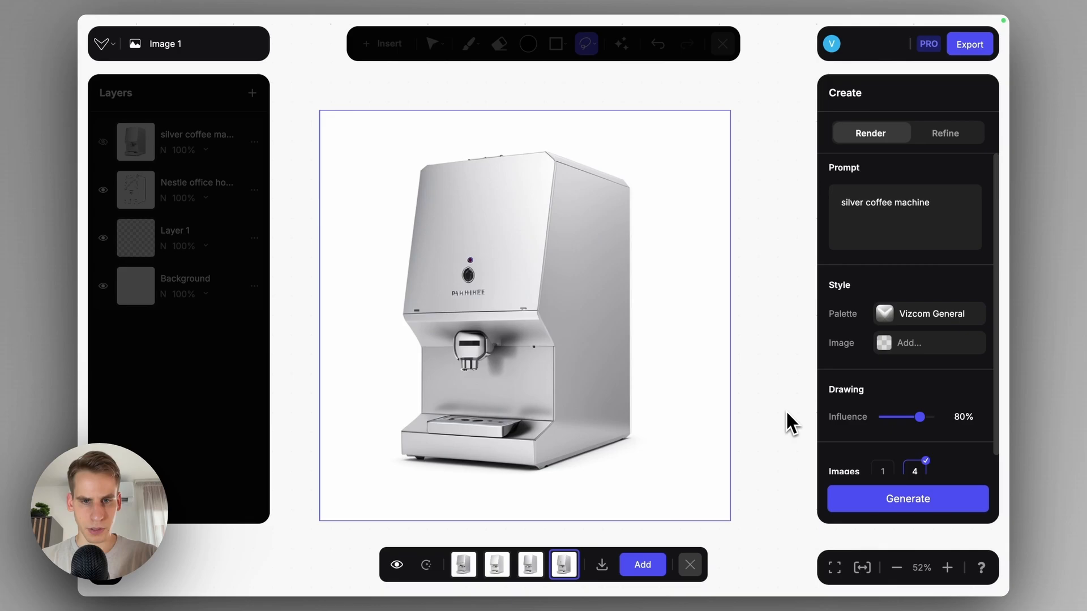
{"action": "left_click", "coordinate": [529, 565]}
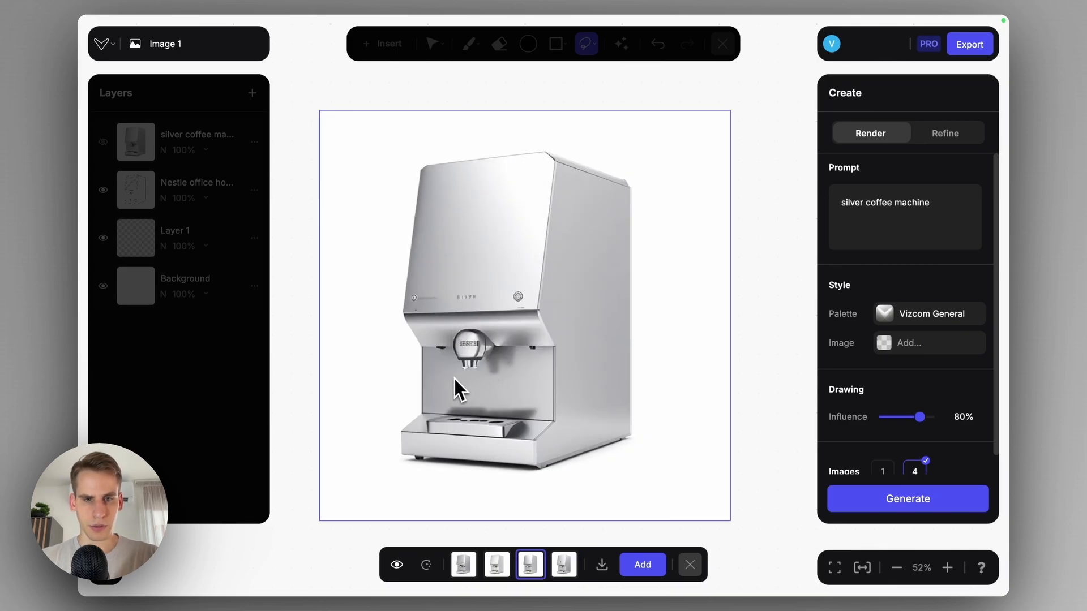
{"action": "left_click", "coordinate": [641, 564]}
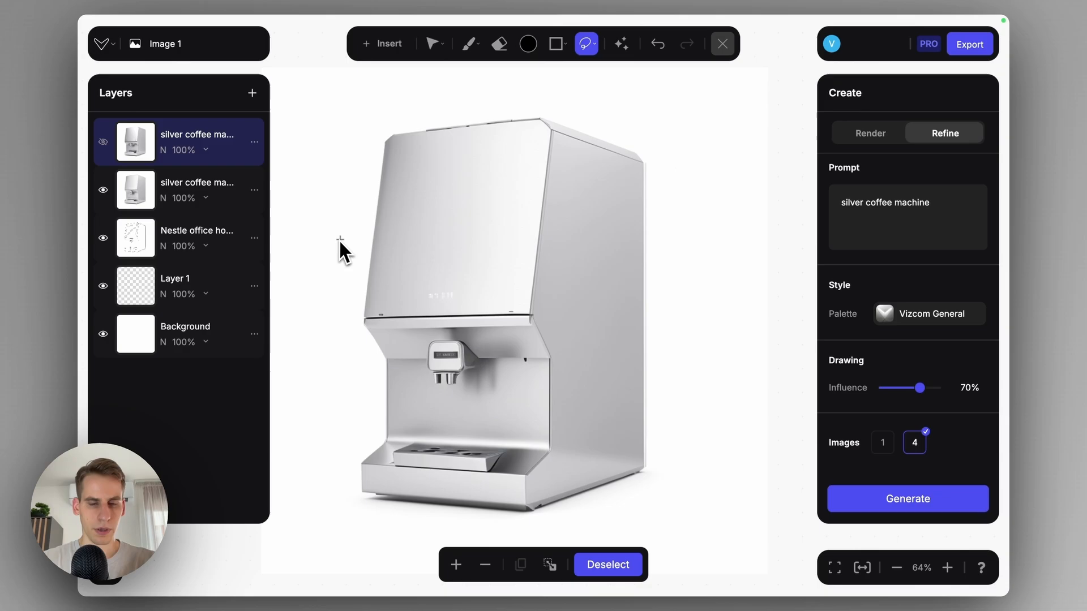
{"action": "mouse_move", "coordinate": [443, 312]}
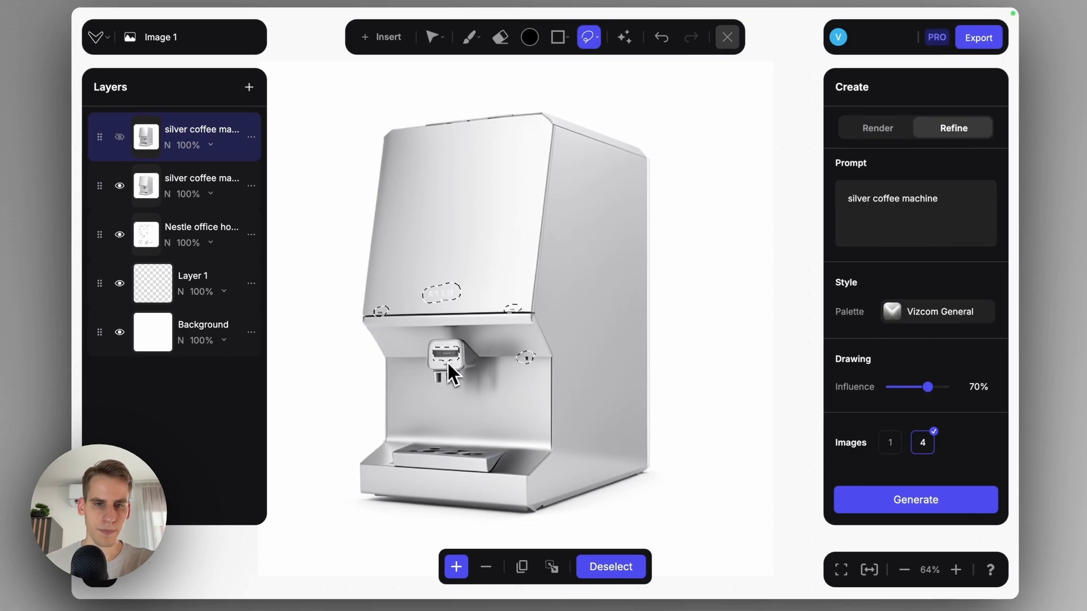
Mark the dispenser display details and generate versions with them erased
{"action": "left_click", "coordinate": [956, 570]}
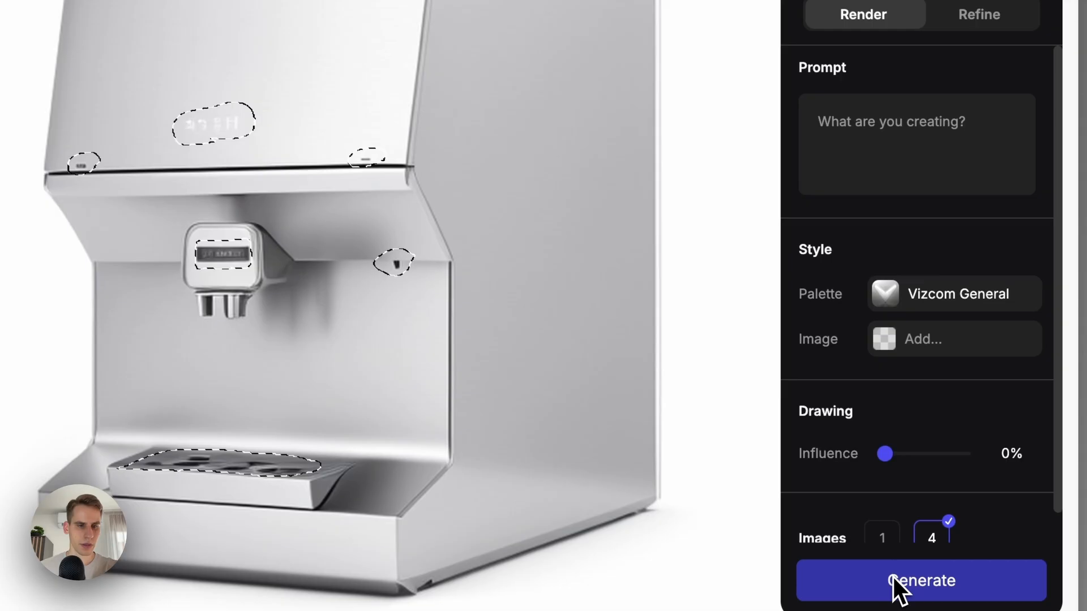
{"action": "left_click", "coordinate": [921, 581]}
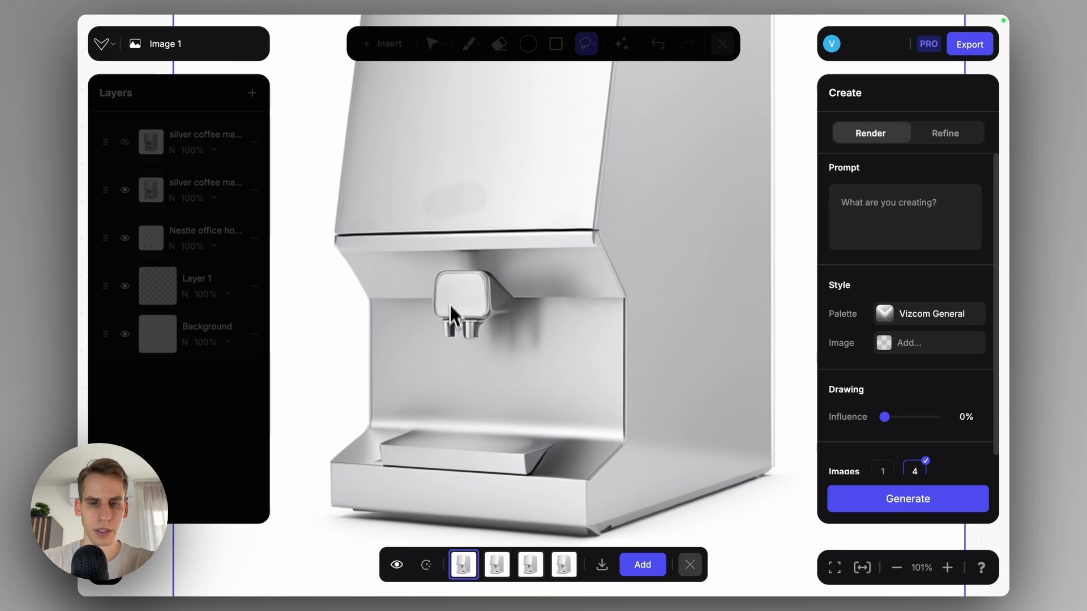
Keep the cleaned render, refine the upper panel and side areas, and compare with the original
{"action": "left_click", "coordinate": [641, 564]}
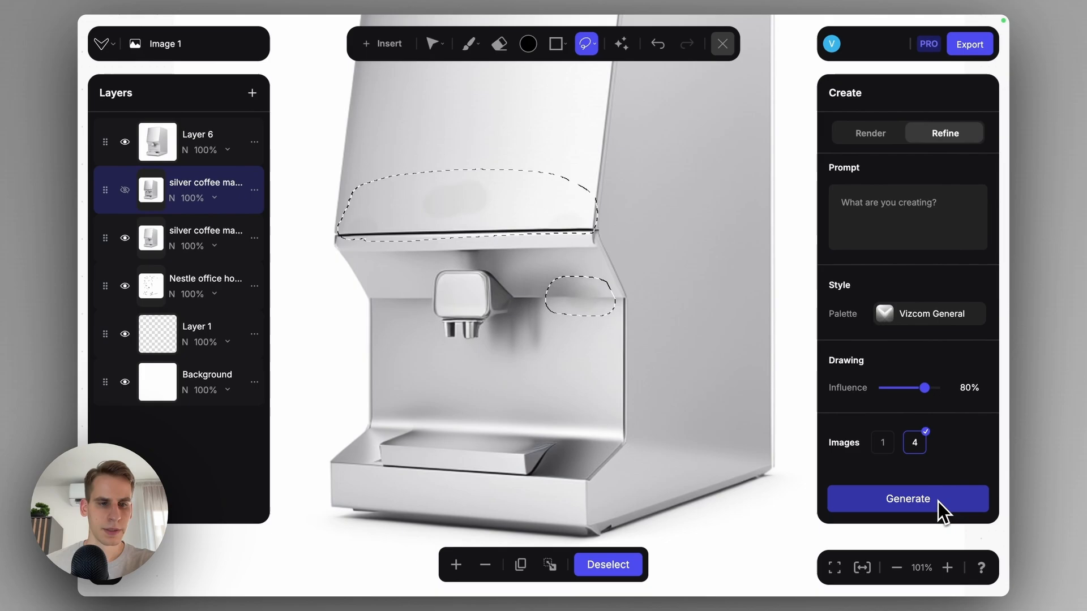
{"action": "left_click", "coordinate": [908, 499]}
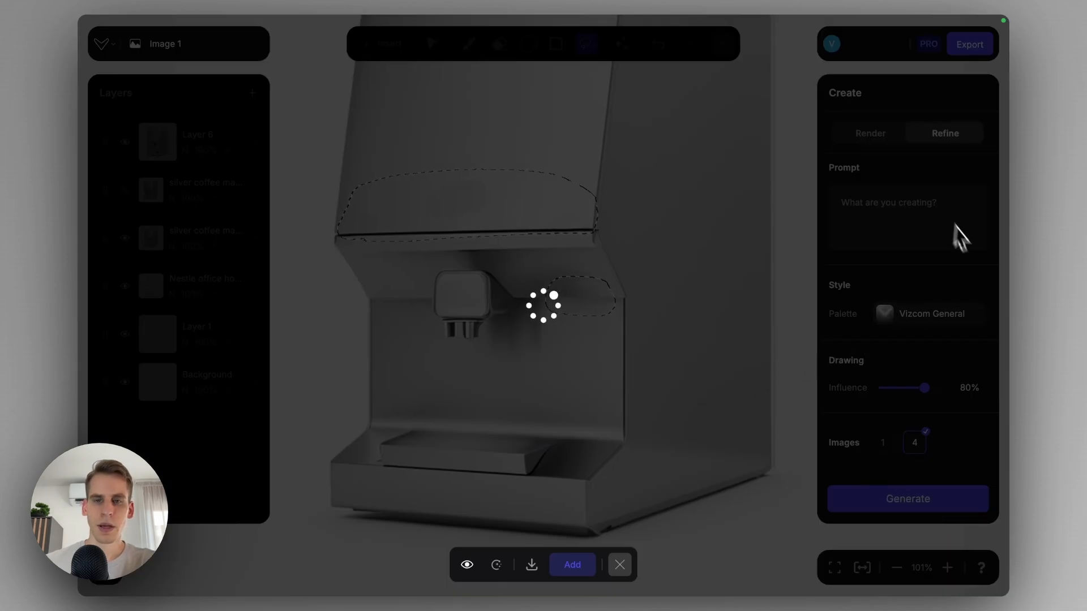
{"action": "left_click", "coordinate": [907, 498]}
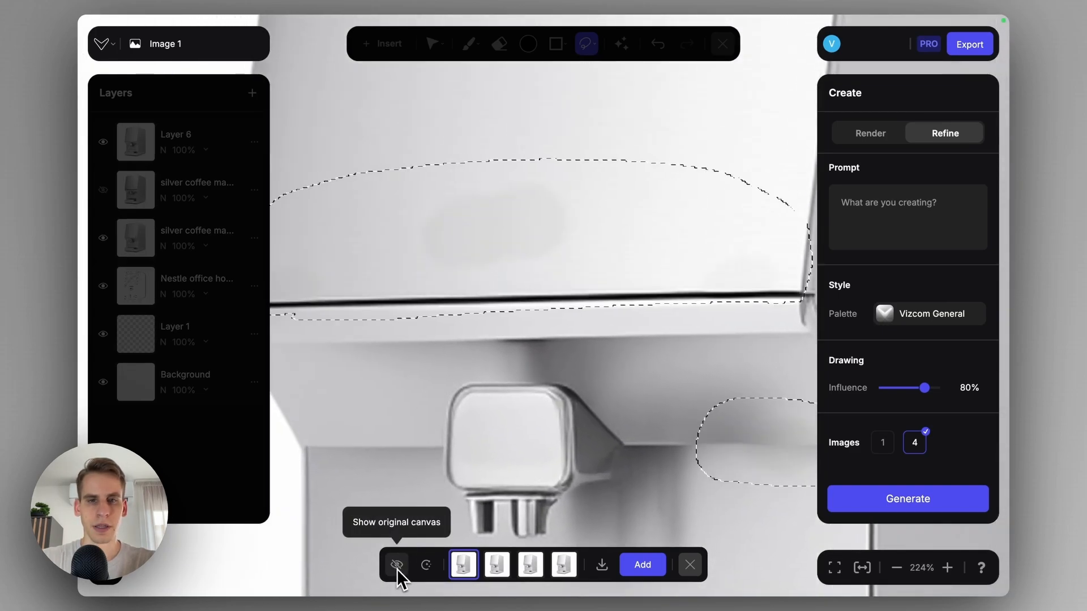
{"action": "left_click", "coordinate": [396, 564]}
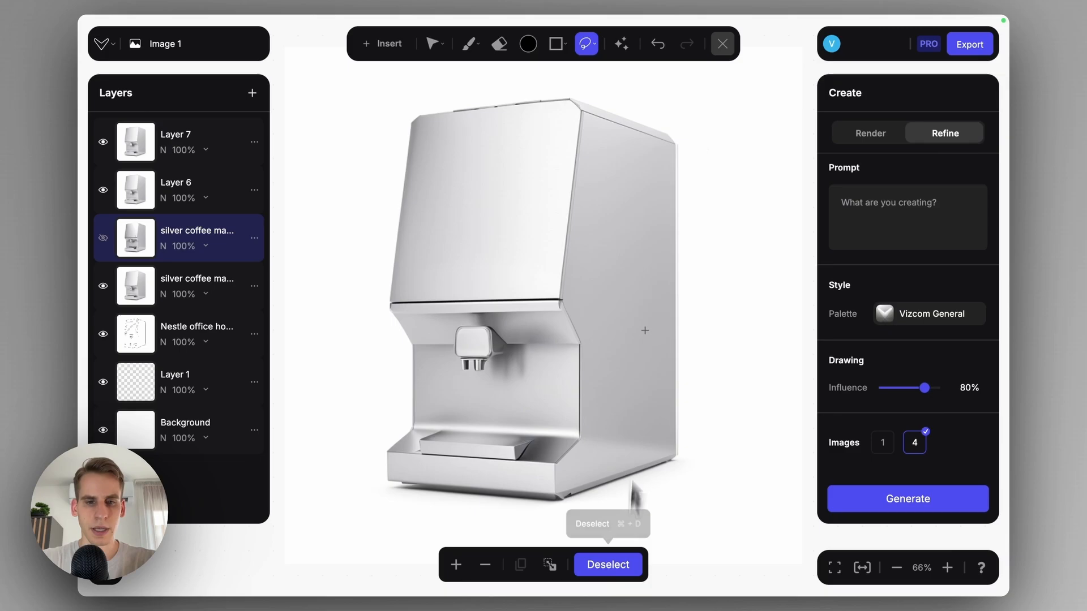
{"action": "mouse_move", "coordinate": [646, 344]}
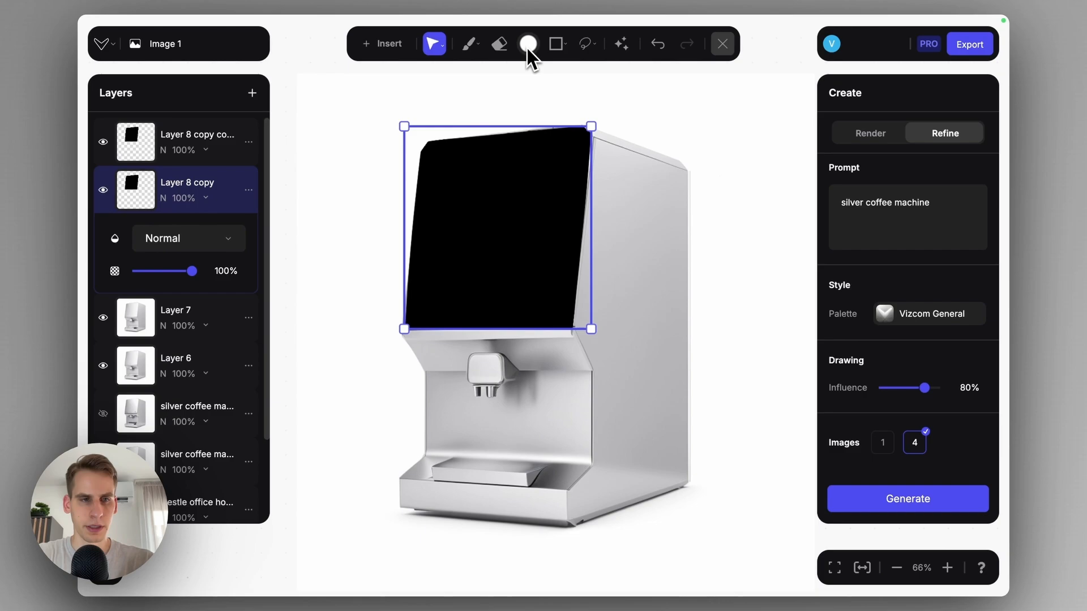
Paint white onto the top screen layer copy for a soft grey tint
{"action": "left_click", "coordinate": [469, 43]}
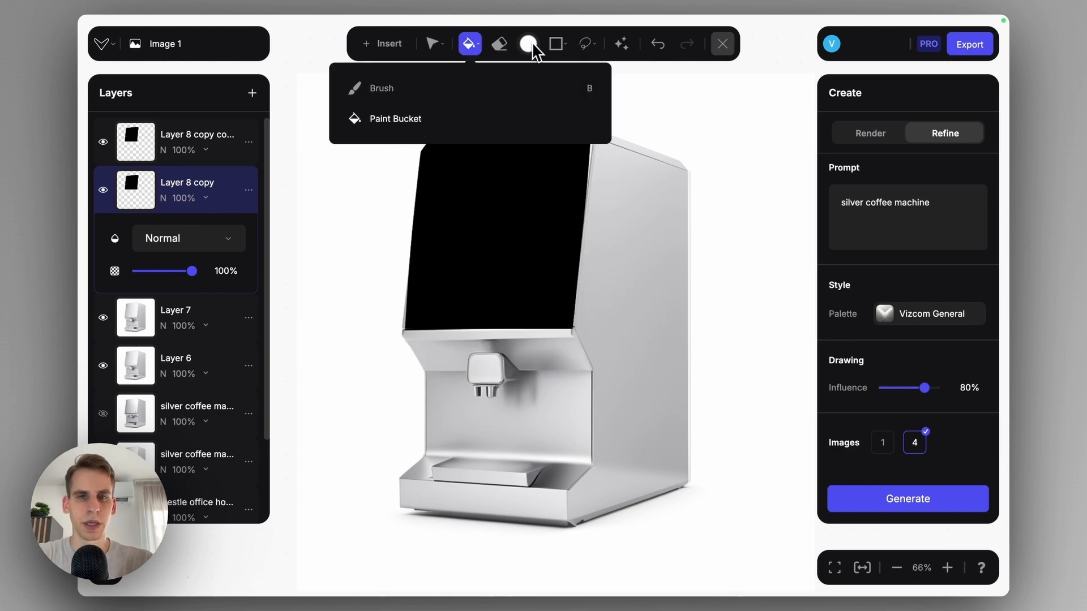
{"action": "left_click", "coordinate": [528, 43]}
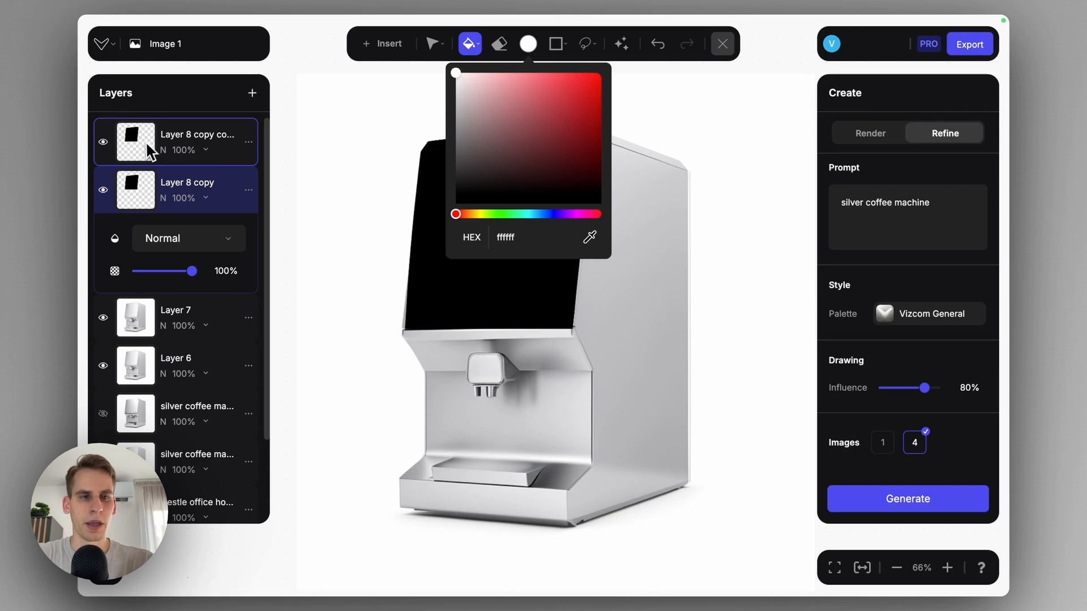
{"action": "left_click", "coordinate": [533, 243]}
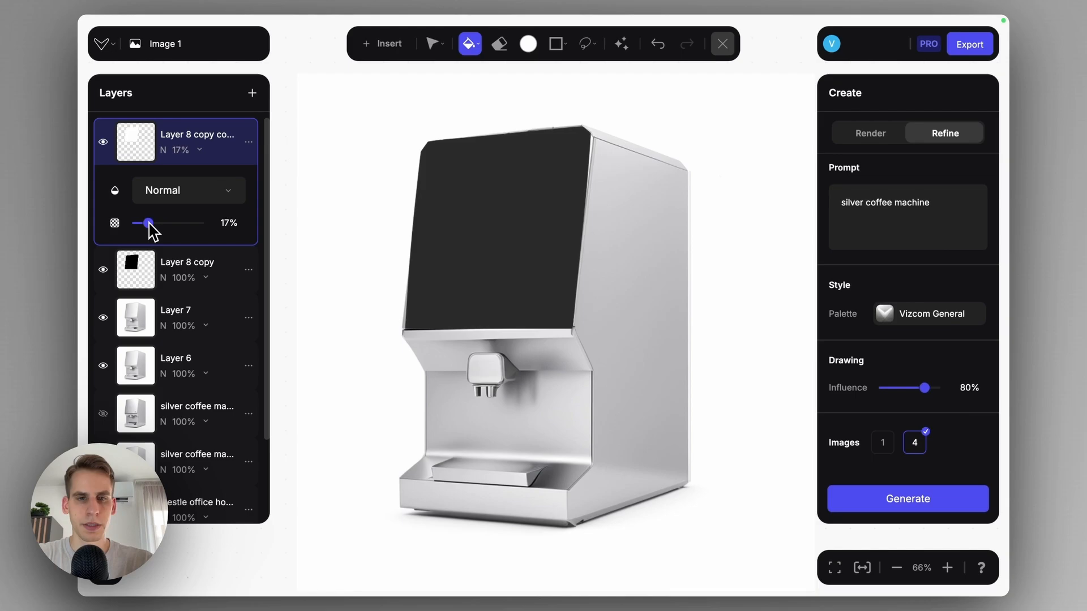
{"action": "mouse_move", "coordinate": [478, 198]}
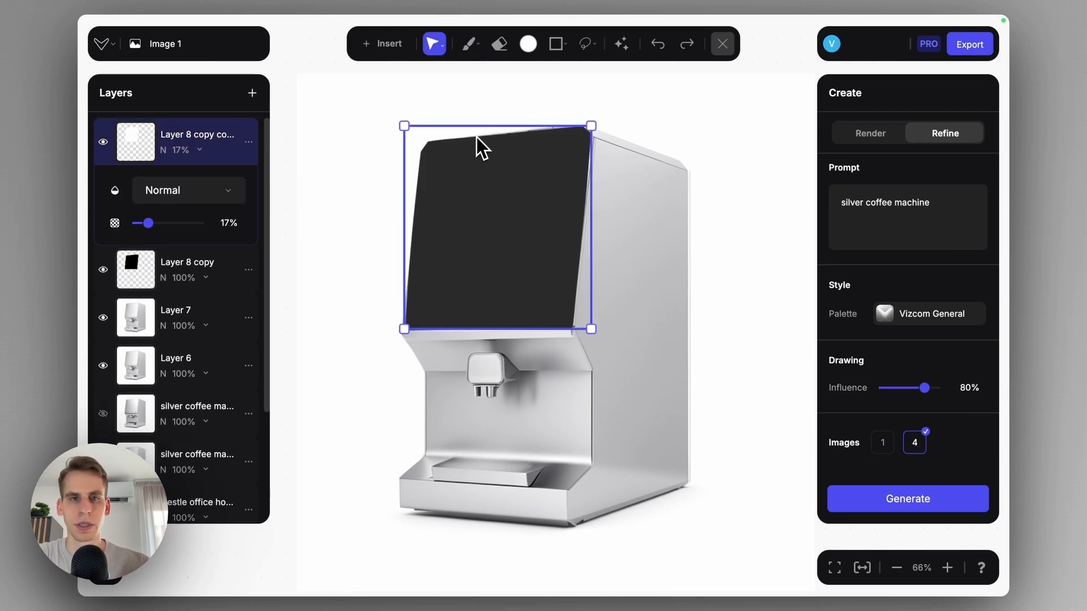
Duplicate the black screen layer and paint soft diagonal reflection streaks over the screen
{"action": "right_click", "coordinate": [482, 145]}
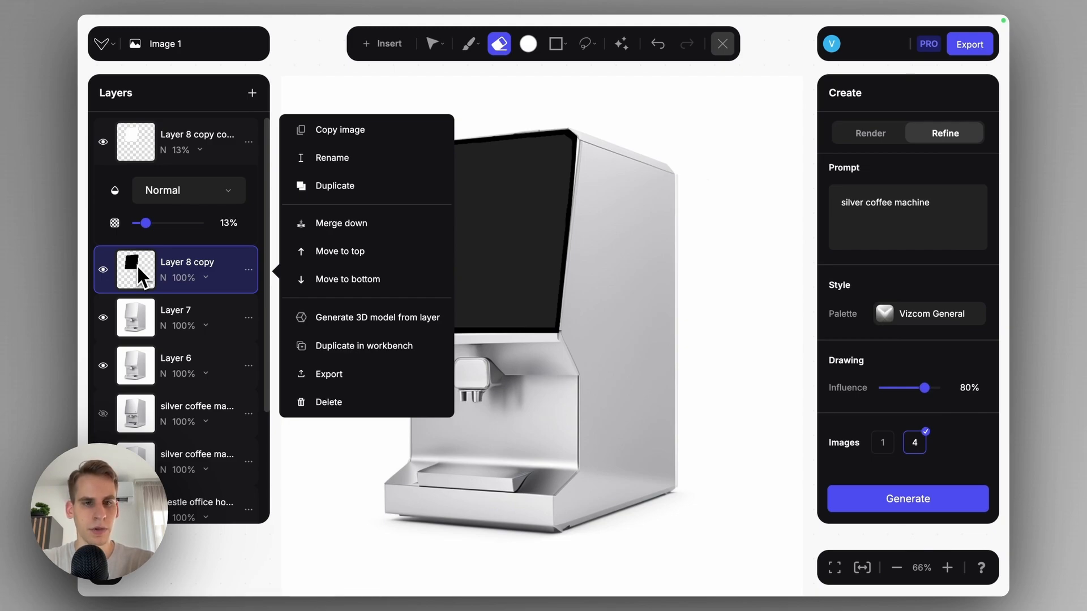
{"action": "left_click", "coordinate": [336, 185]}
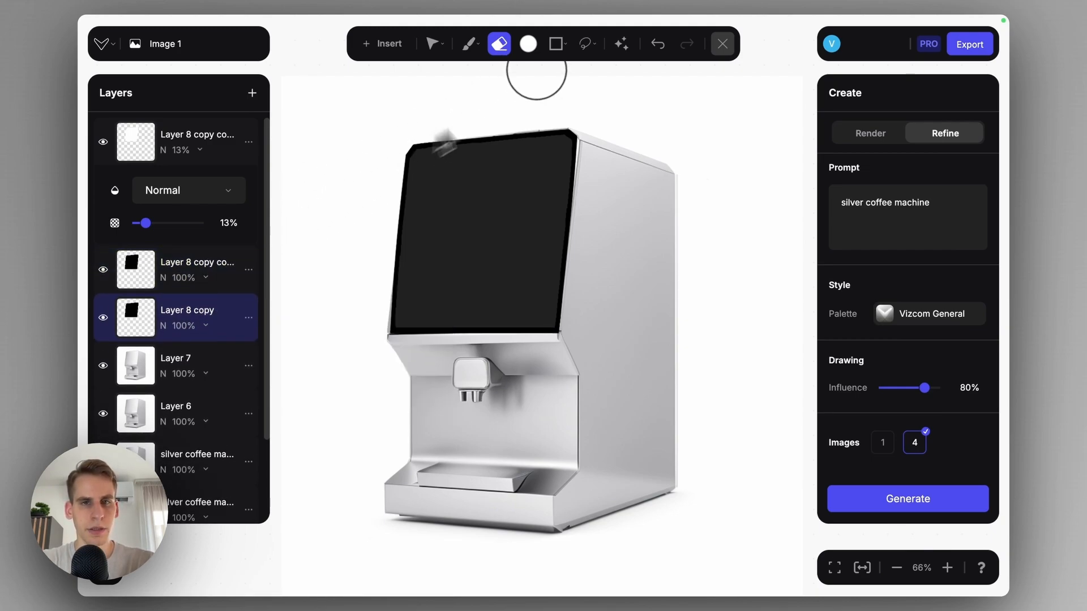
{"action": "mouse_move", "coordinate": [498, 43]}
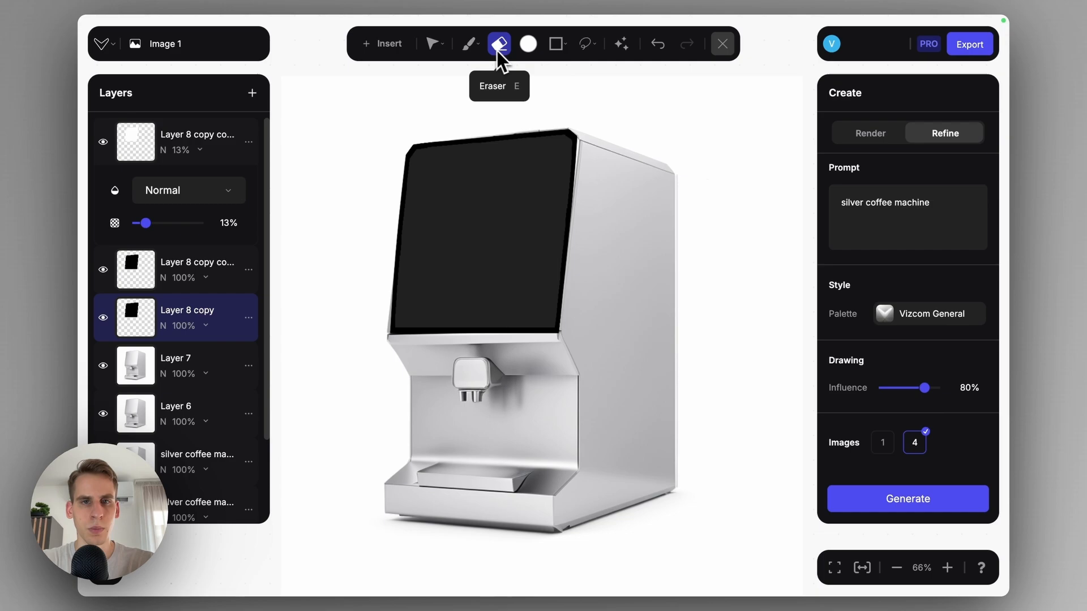
{"action": "left_click", "coordinate": [469, 44]}
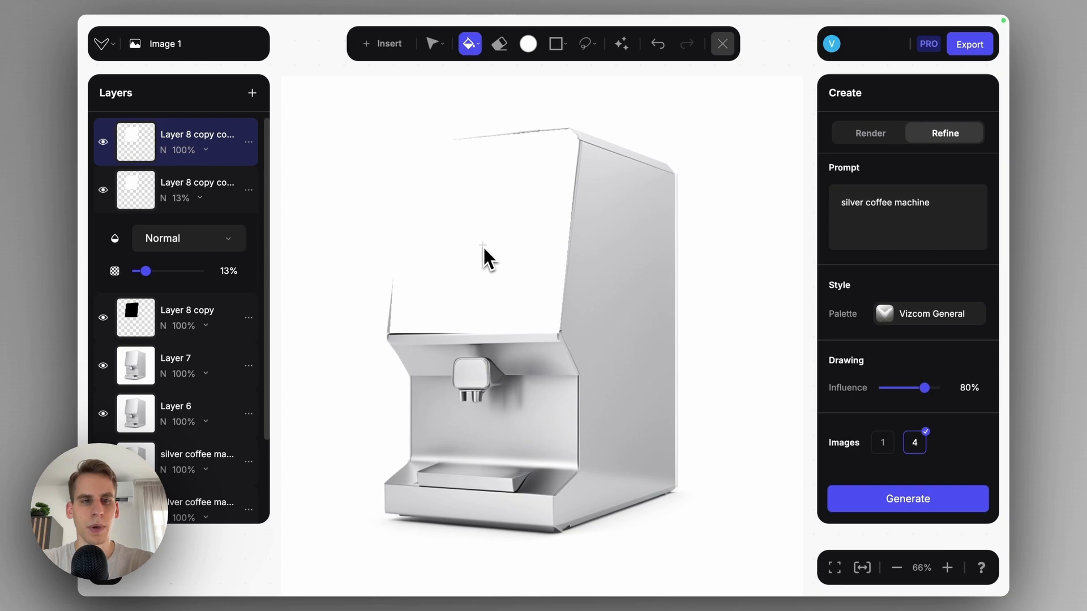
{"action": "left_click", "coordinate": [498, 44]}
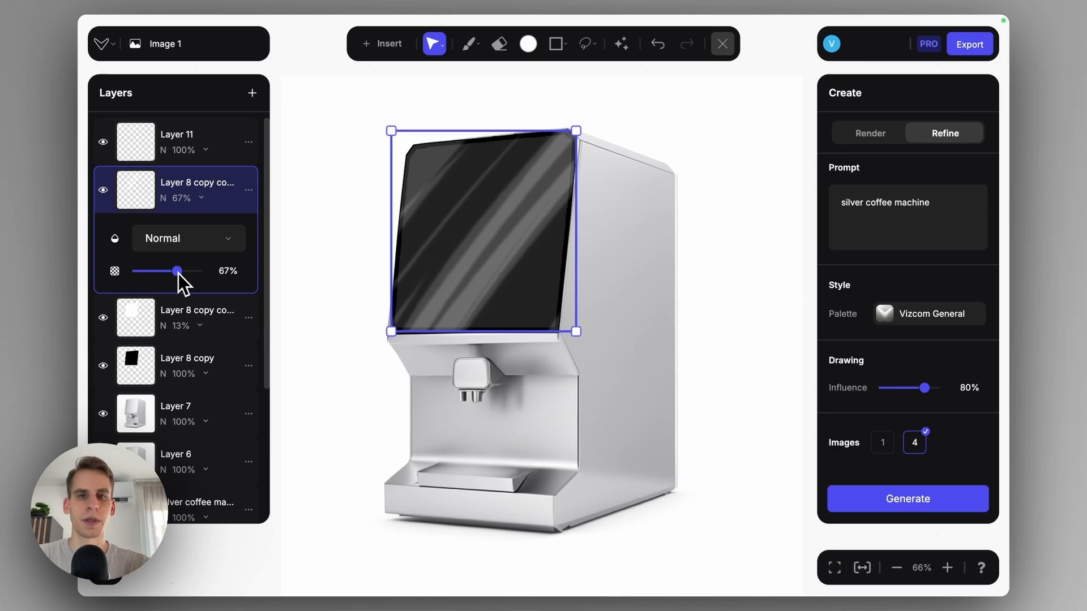
{"action": "left_click", "coordinate": [586, 43]}
{"action": "type", "text": "digital screen"}
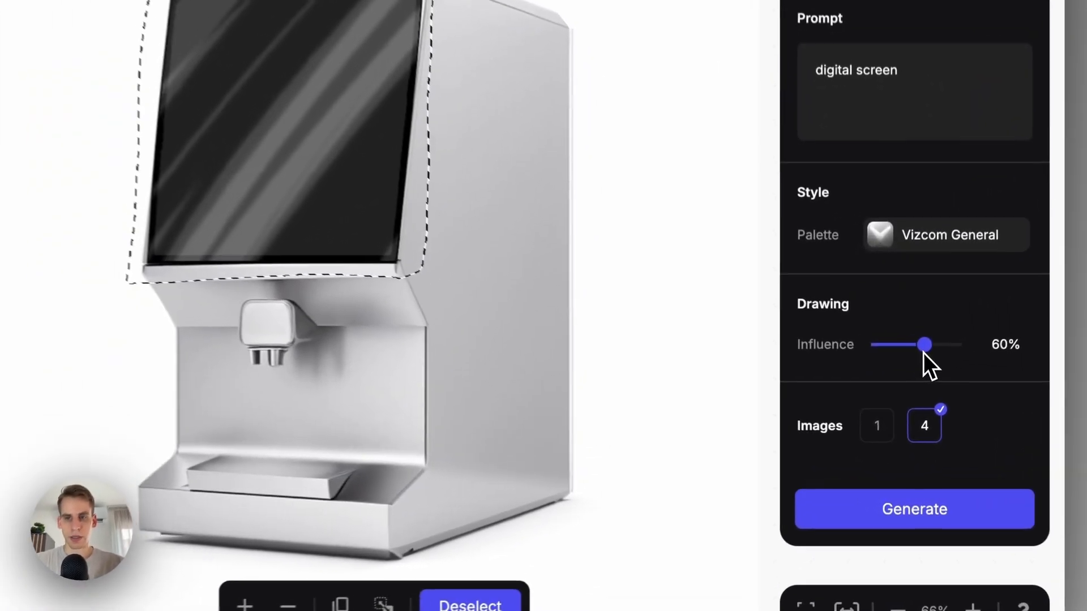
Generate digital screen versions for the marked panel and preview the second and third variations
{"action": "left_click", "coordinate": [914, 509]}
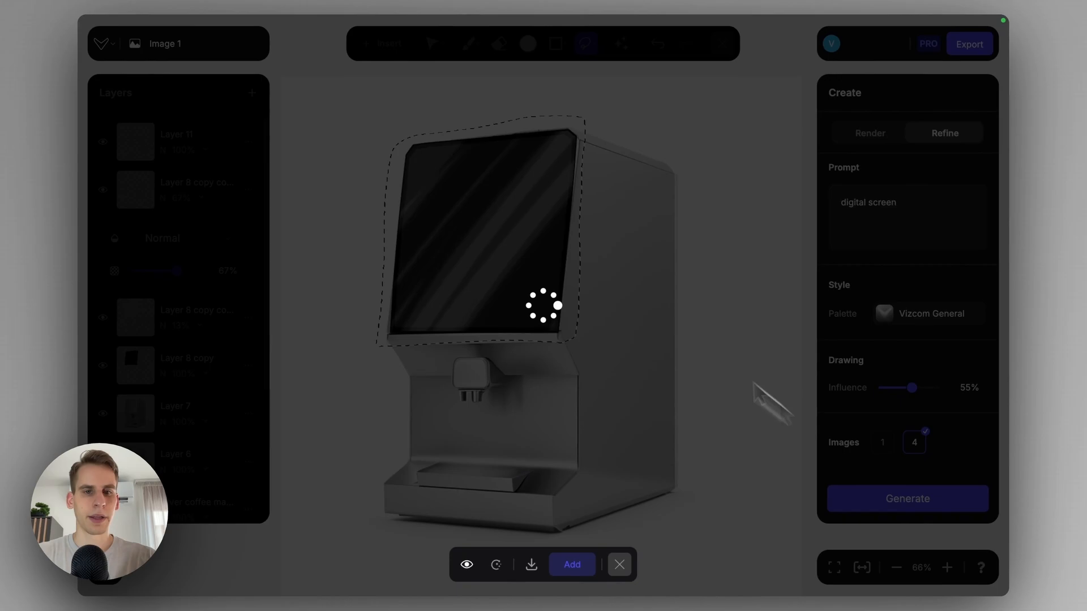
{"action": "left_click", "coordinate": [906, 499]}
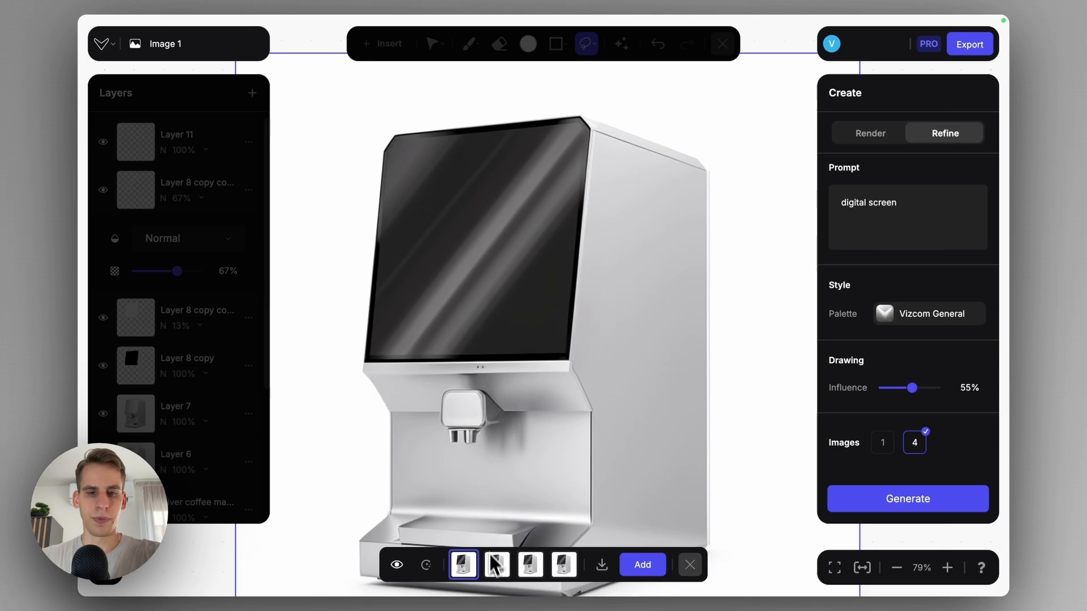
{"action": "left_click", "coordinate": [564, 564]}
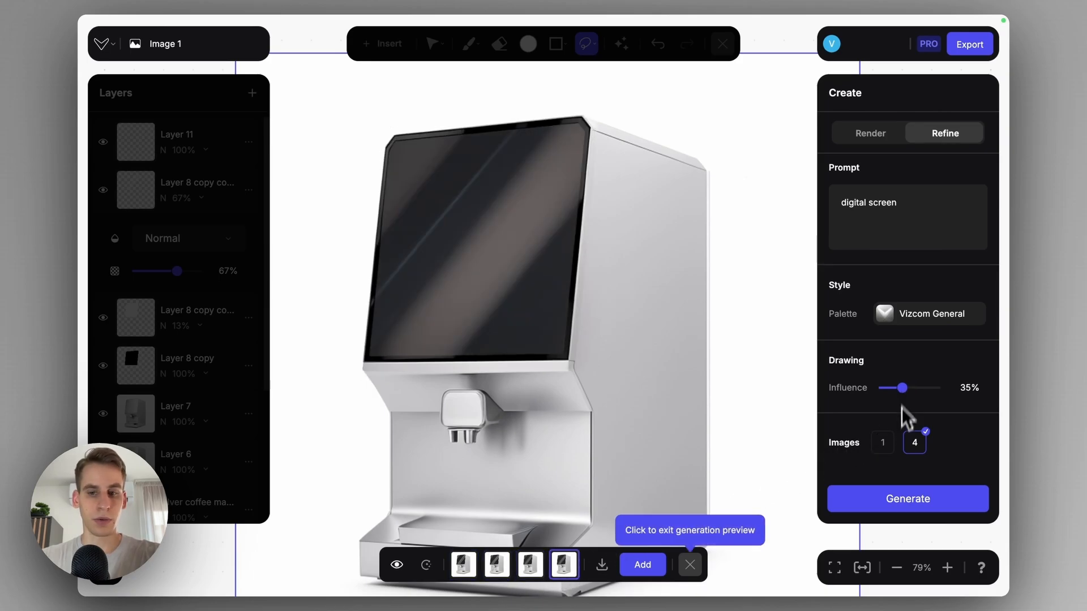
{"action": "left_click", "coordinate": [906, 498]}
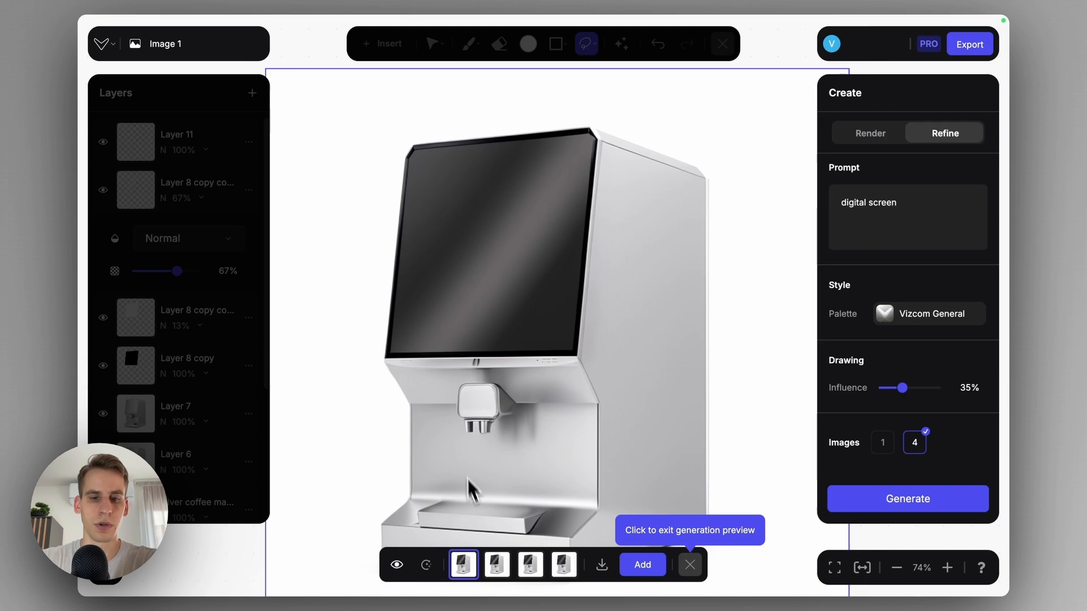
{"action": "left_click", "coordinate": [528, 565]}
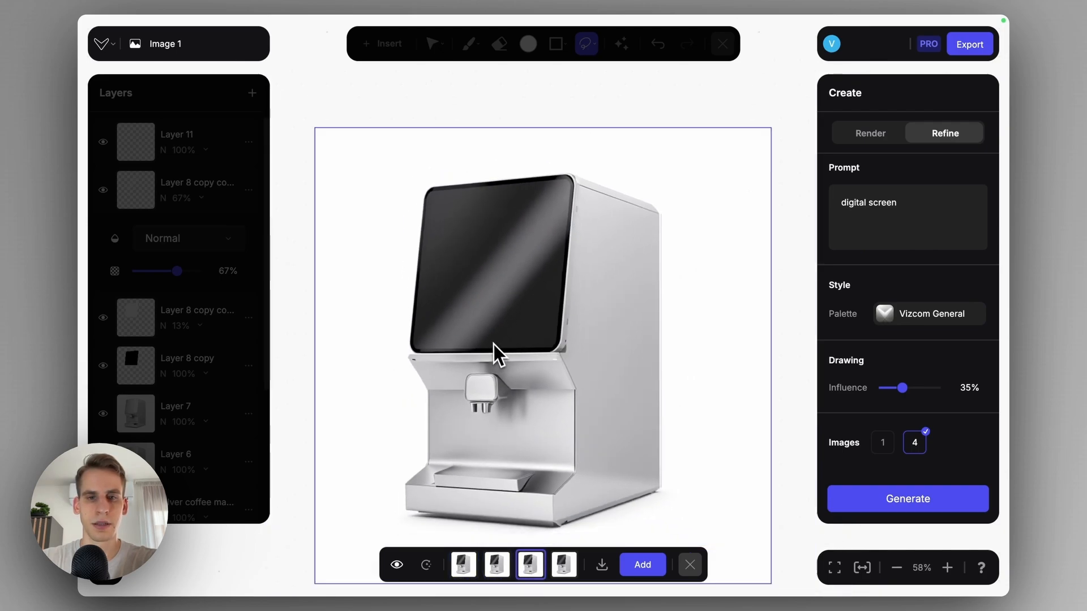
Keep the chosen digital screen render as a layer and exit the preview
{"action": "left_click", "coordinate": [564, 564]}
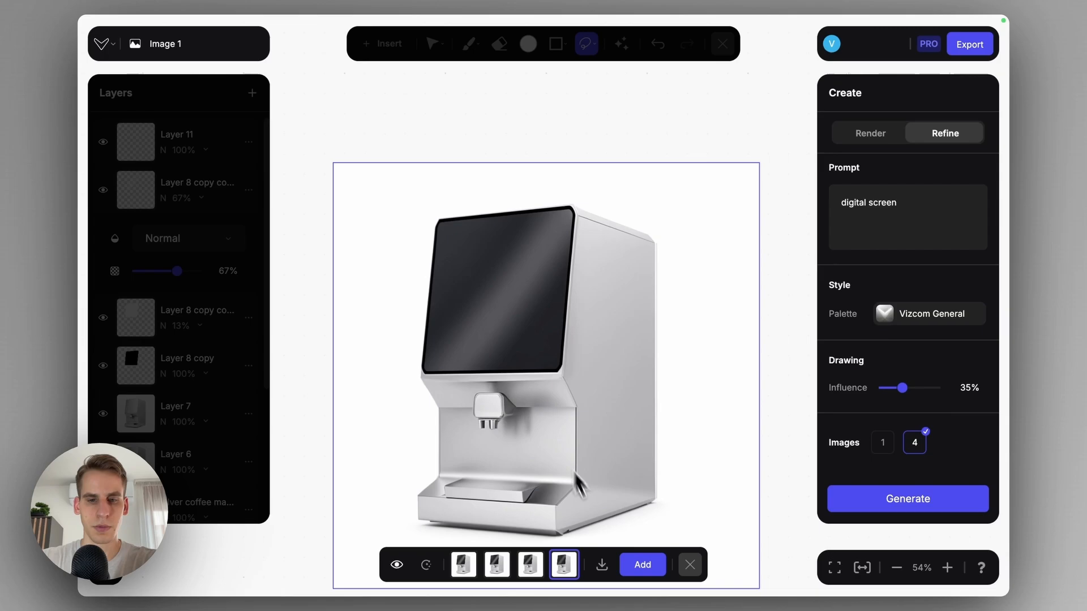
{"action": "left_click", "coordinate": [641, 565]}
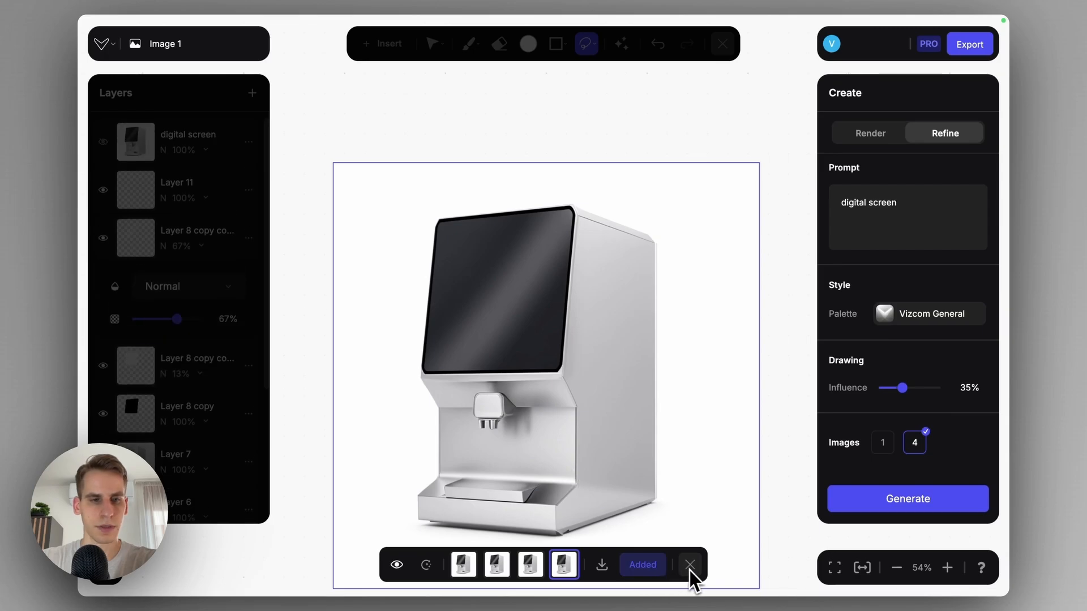
{"action": "left_click", "coordinate": [689, 564]}
{"action": "type", "text": "coffee machine i"}
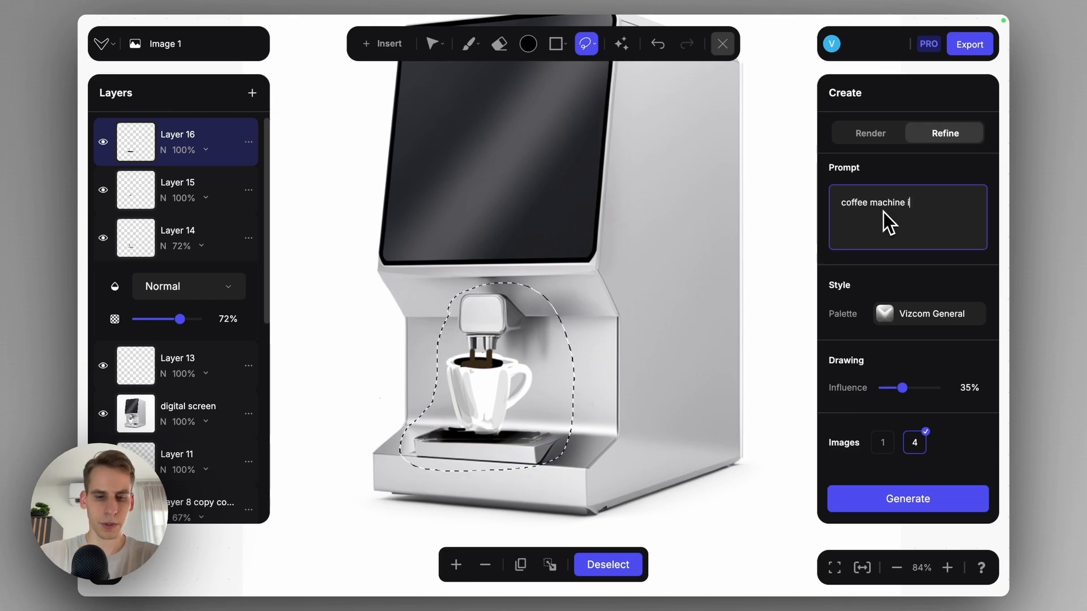
Render 'coffee machine is filling up the coffee mug' at 55% influence and keep it as a layer
{"action": "type", "text": "s filling u"}
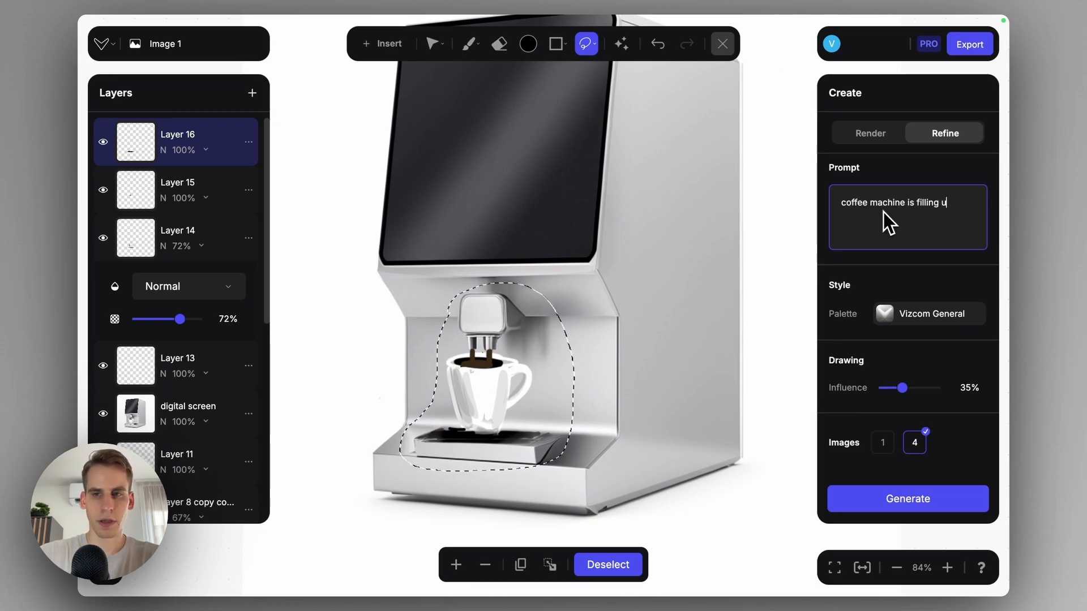
{"action": "type", "text": "p the coffee mug"}
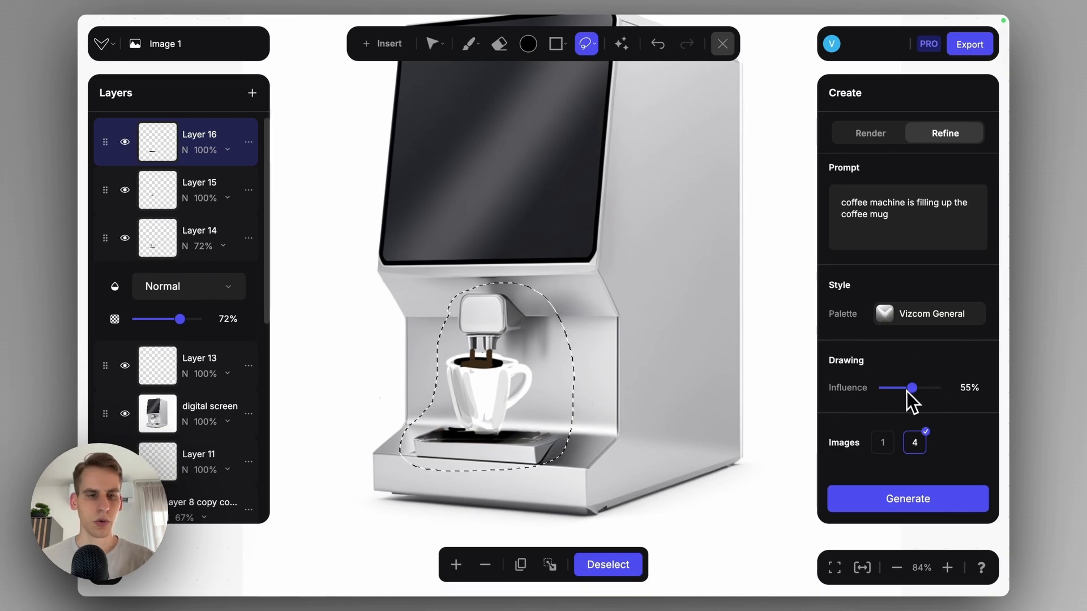
{"action": "left_click", "coordinate": [907, 498]}
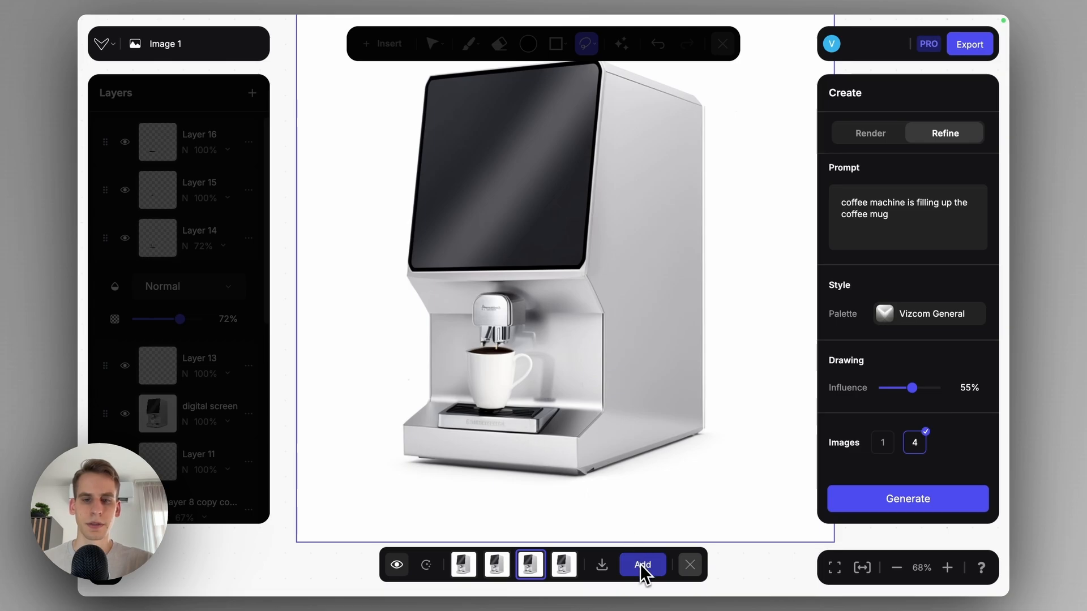
{"action": "left_click", "coordinate": [641, 564]}
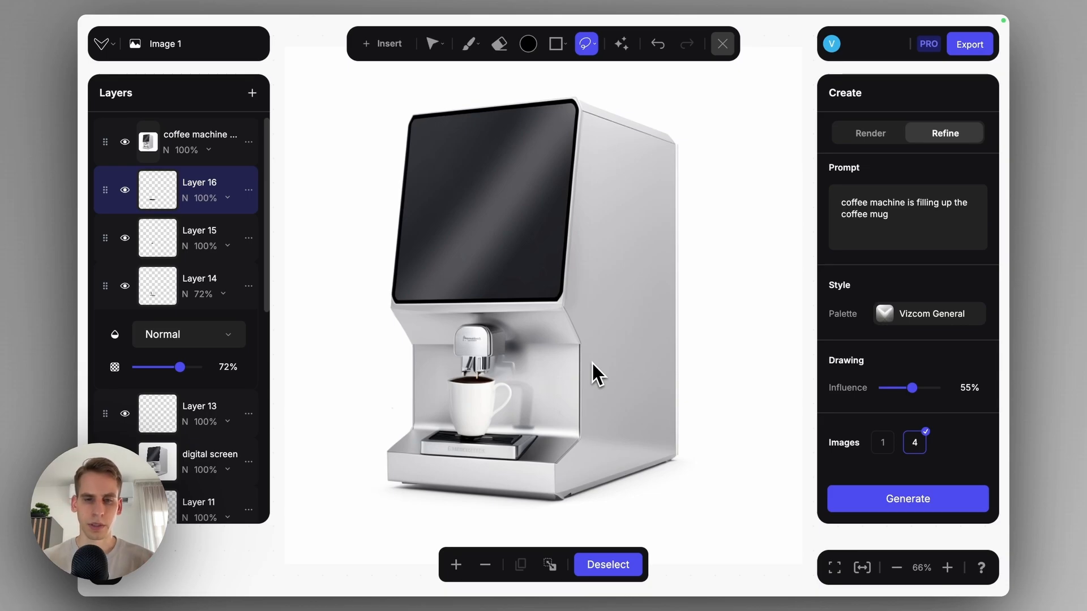
{"action": "mouse_move", "coordinate": [731, 263]}
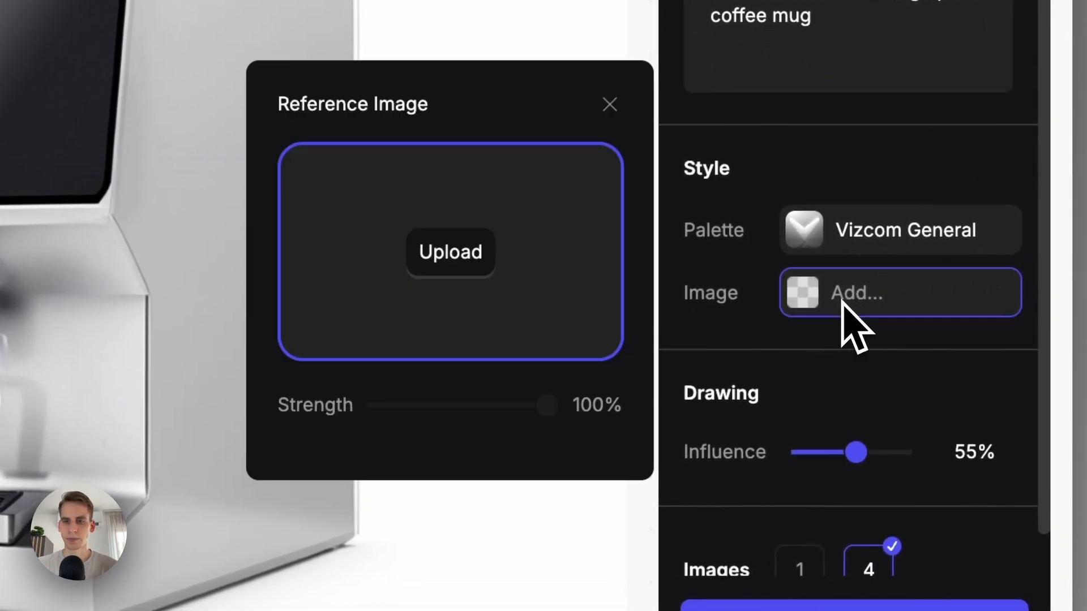
Attach the coffee shop photo from Downloads as the style reference image
{"action": "left_click", "coordinate": [449, 252]}
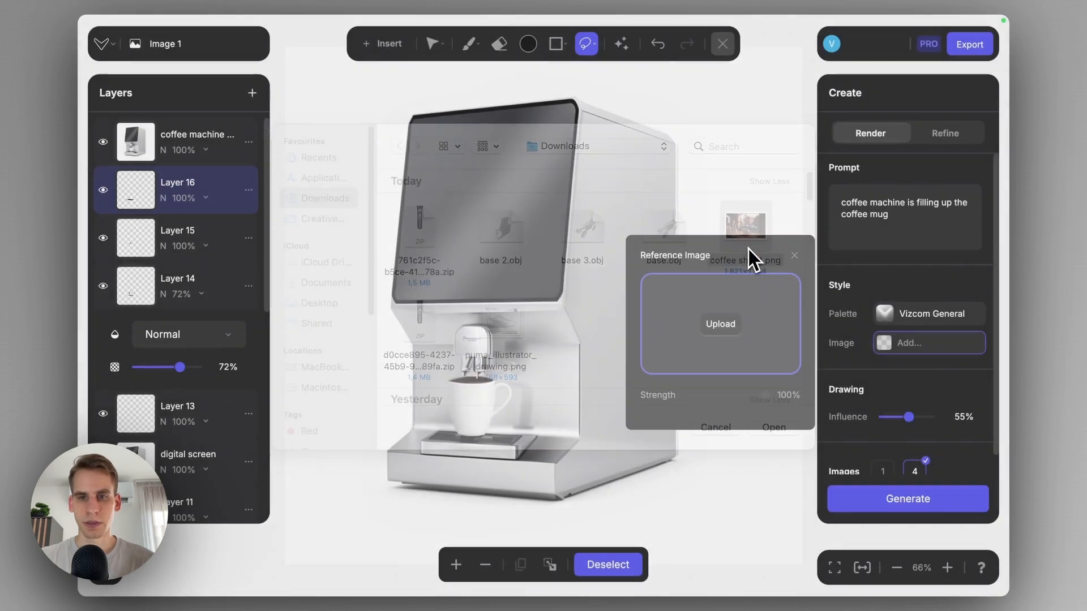
{"action": "left_click", "coordinate": [774, 426]}
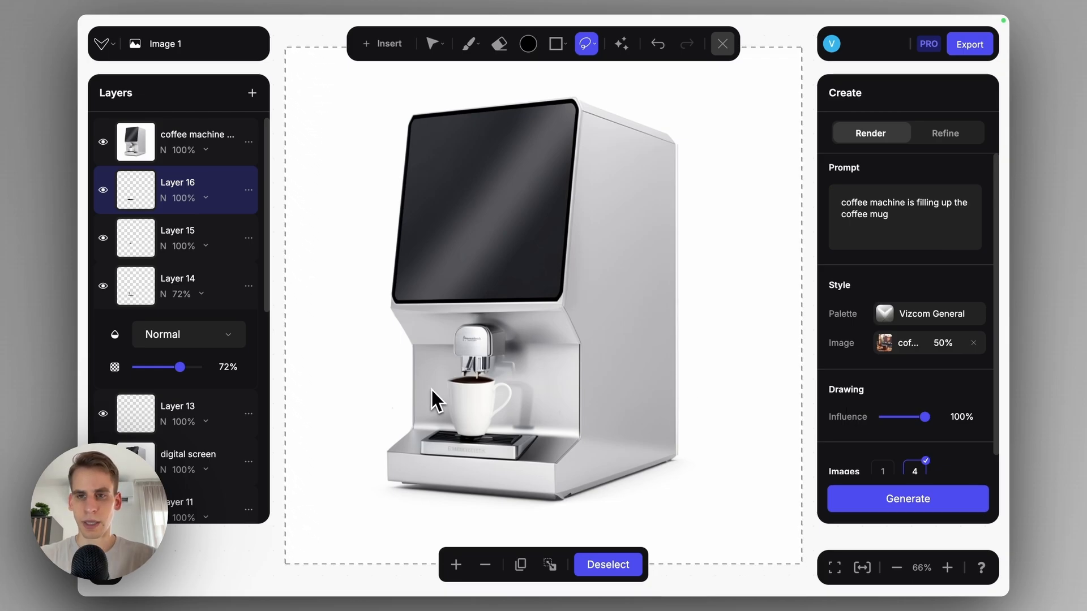
{"action": "mouse_move", "coordinate": [920, 222]}
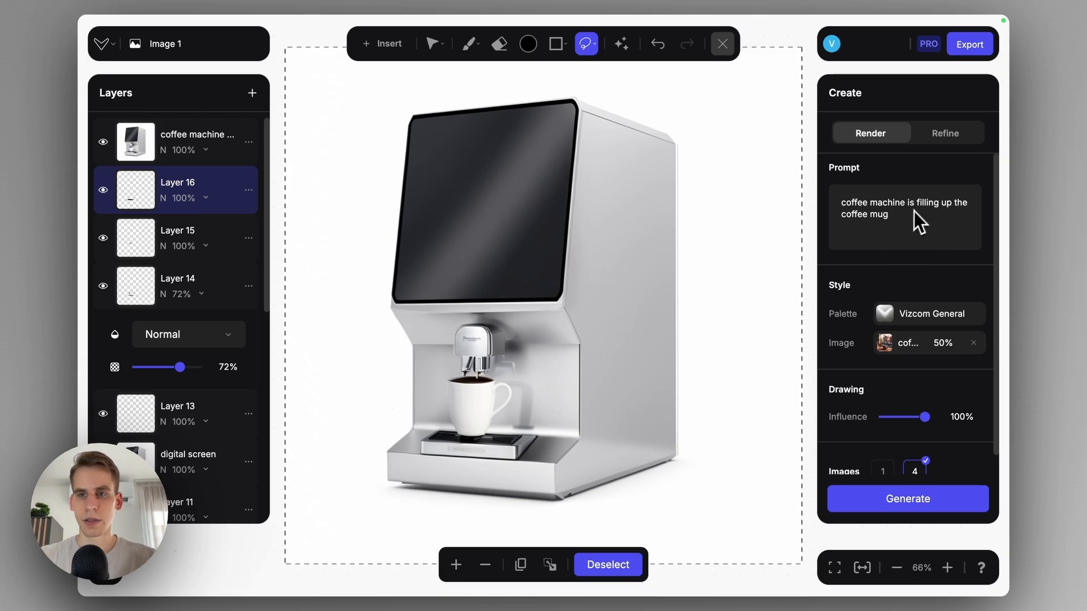
Enter the prompt 'coffee machine in a coffee shop table'
{"action": "type", "text": "coffee machine in a"}
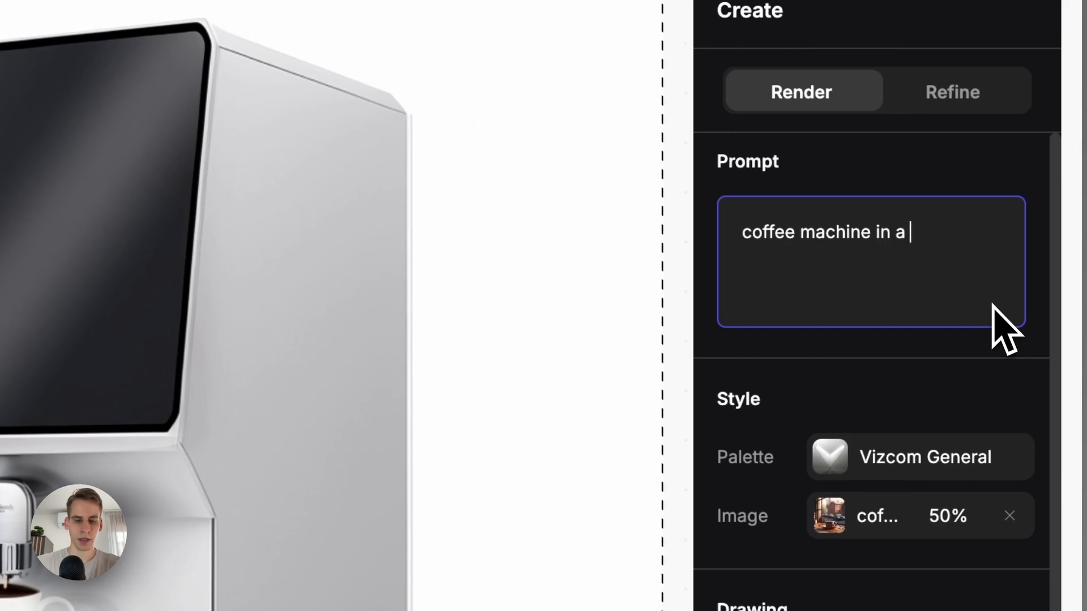
{"action": "type", "text": "coffee sho"}
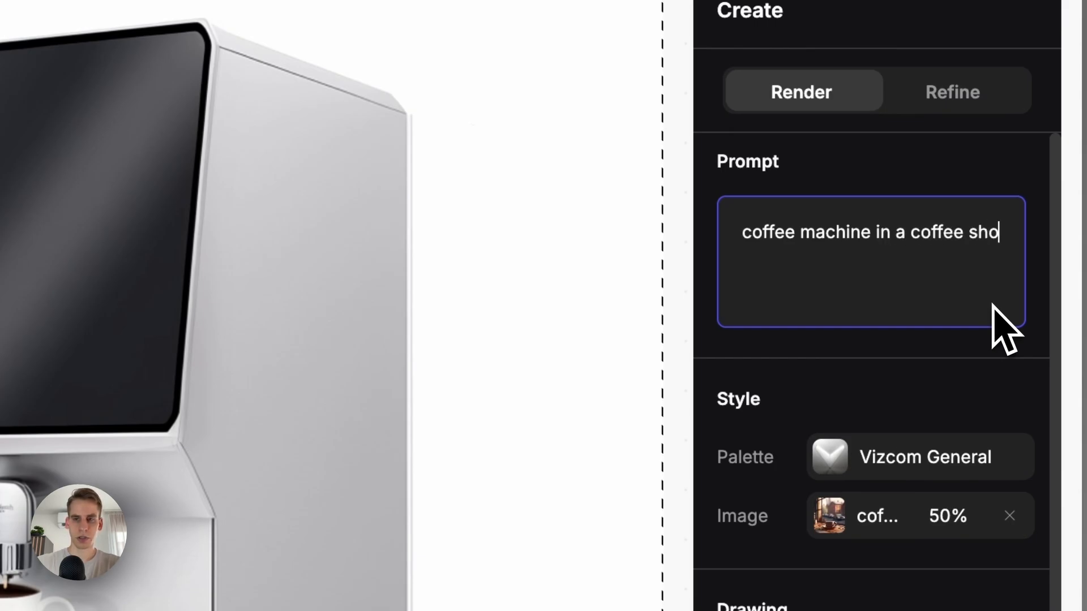
{"action": "type", "text": "p table"}
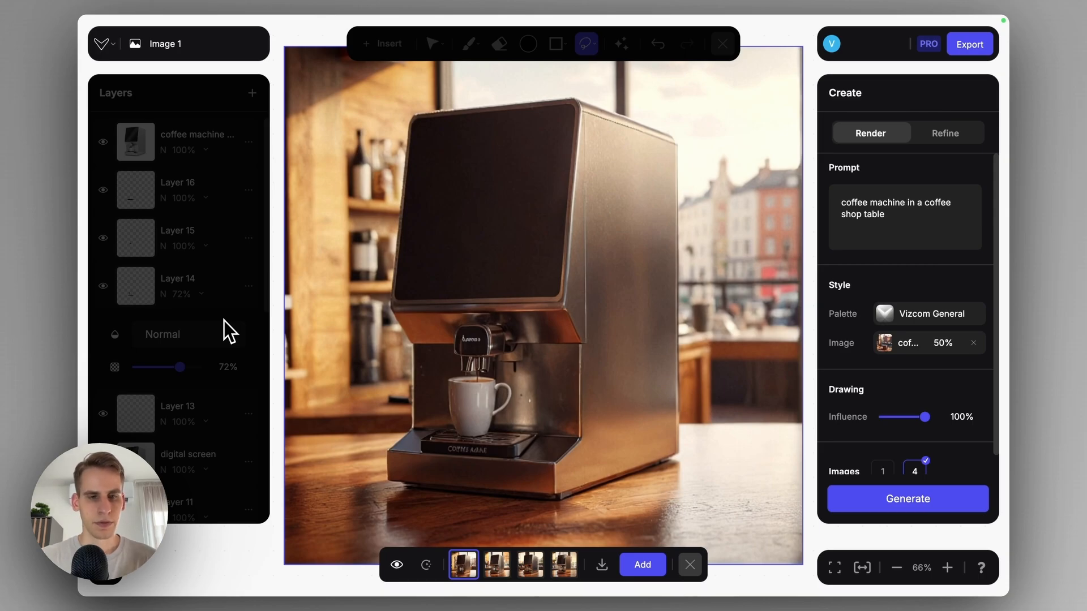
Compare the coffee shop variations with the original canvas and keep the fourth as a layer
{"action": "left_click", "coordinate": [907, 342]}
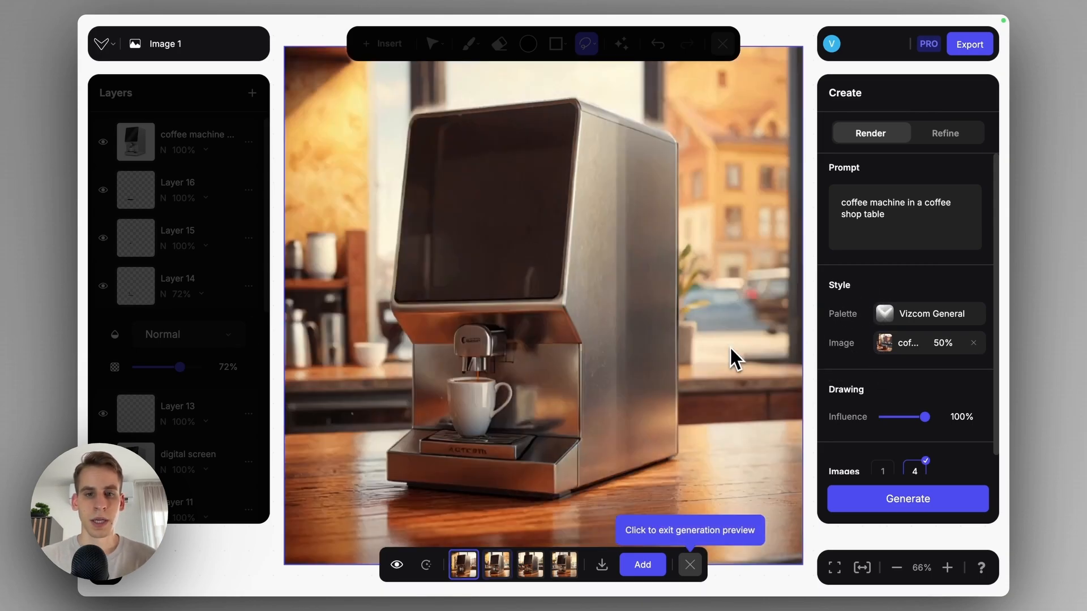
{"action": "left_click", "coordinate": [563, 564]}
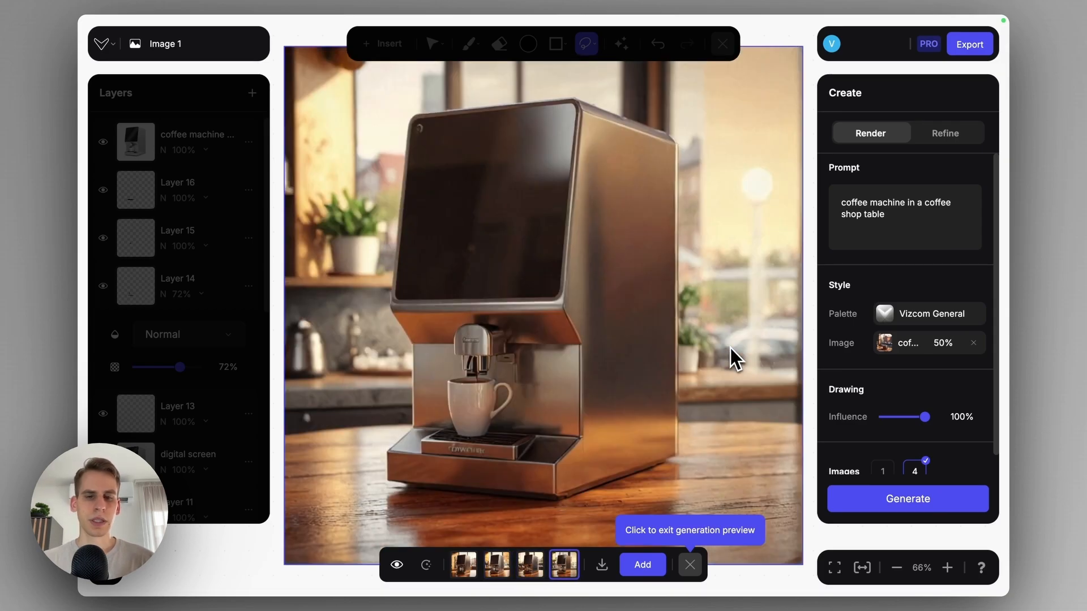
{"action": "left_click", "coordinate": [396, 564]}
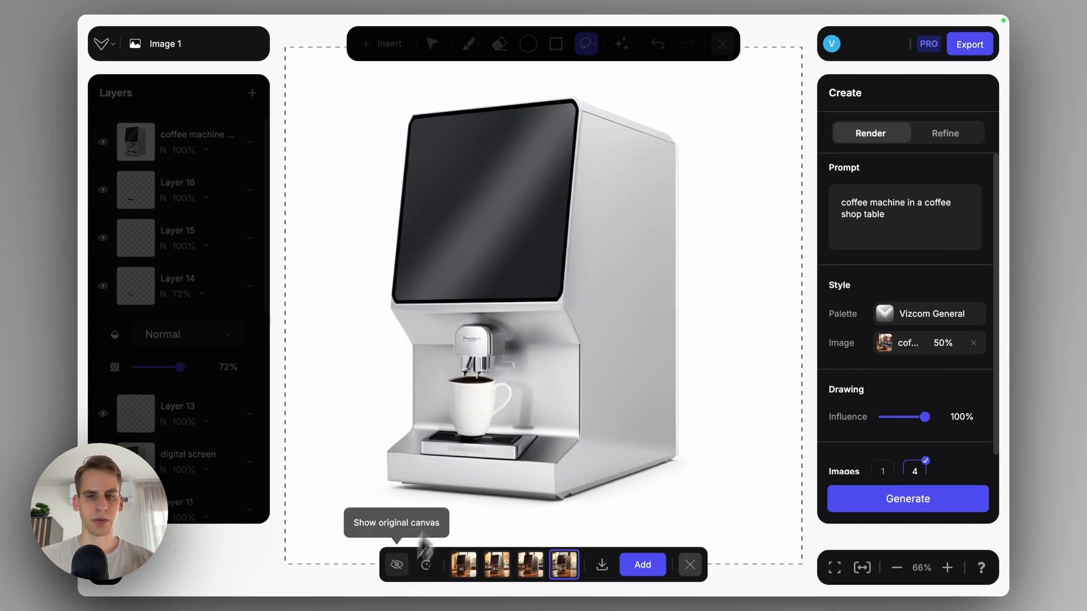
{"action": "mouse_move", "coordinate": [485, 457]}
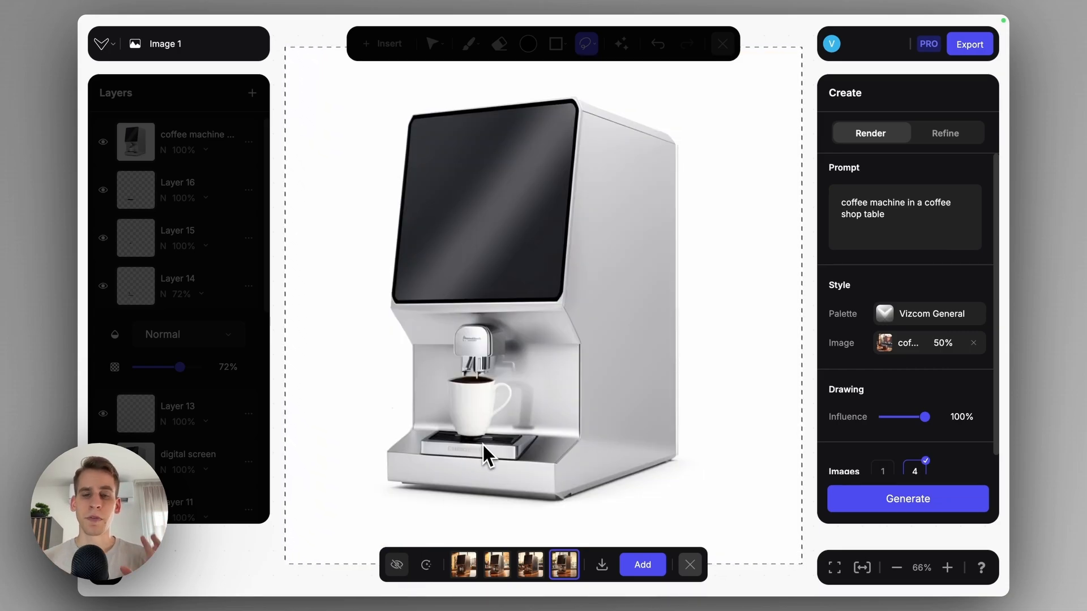
{"action": "mouse_move", "coordinate": [561, 407]}
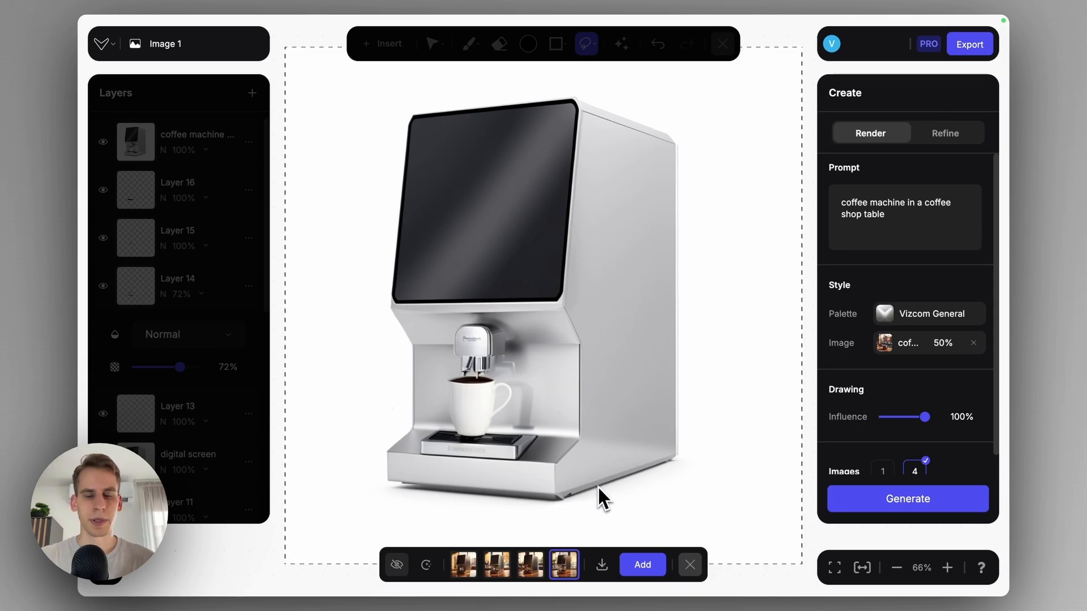
{"action": "left_click", "coordinate": [641, 564]}
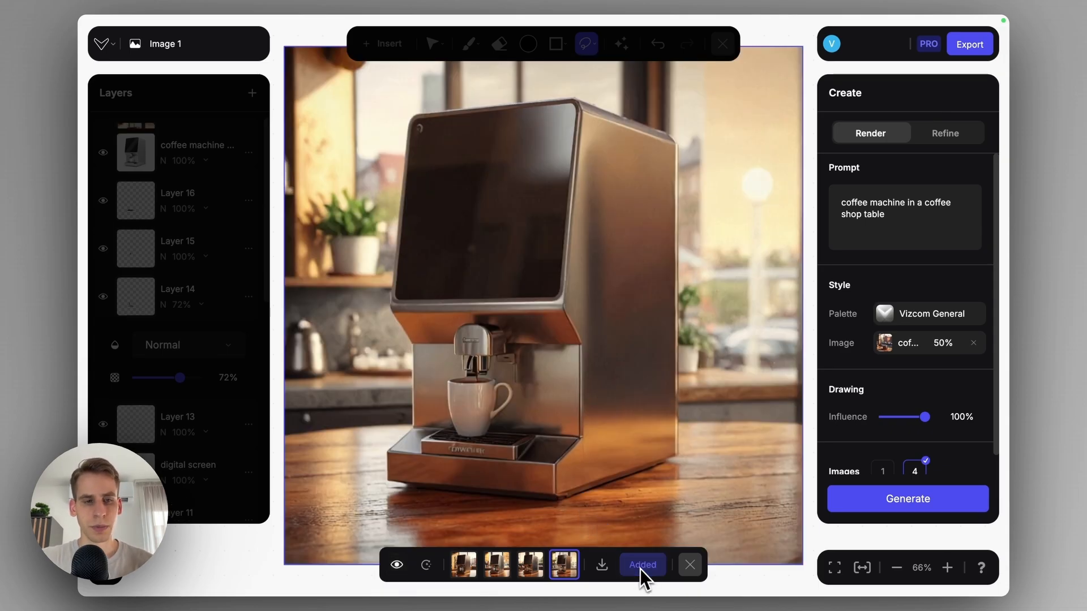
{"action": "left_click", "coordinate": [641, 565]}
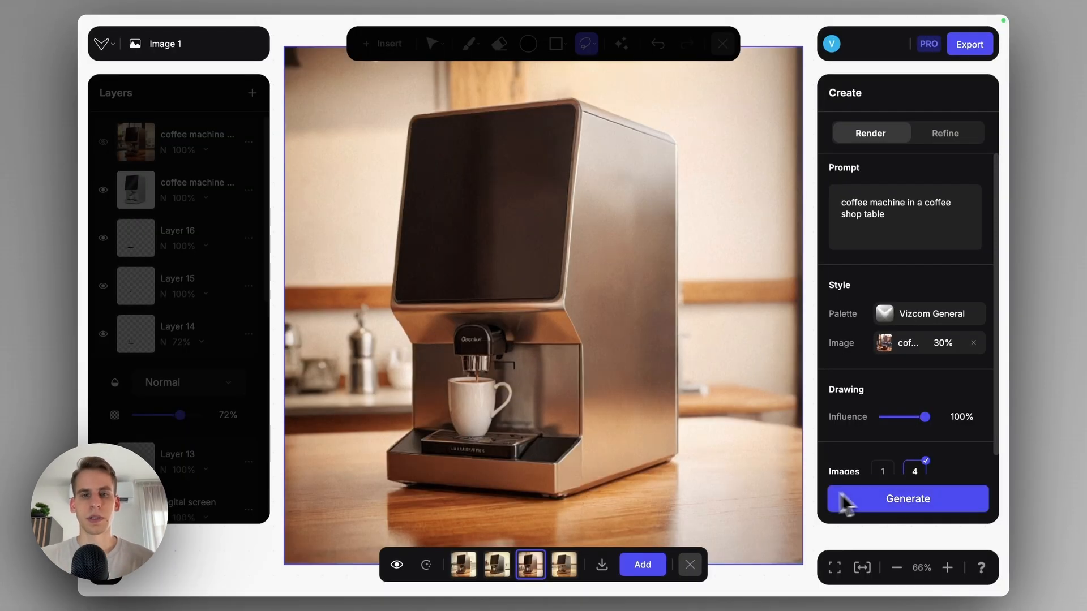
{"action": "mouse_move", "coordinate": [396, 564]}
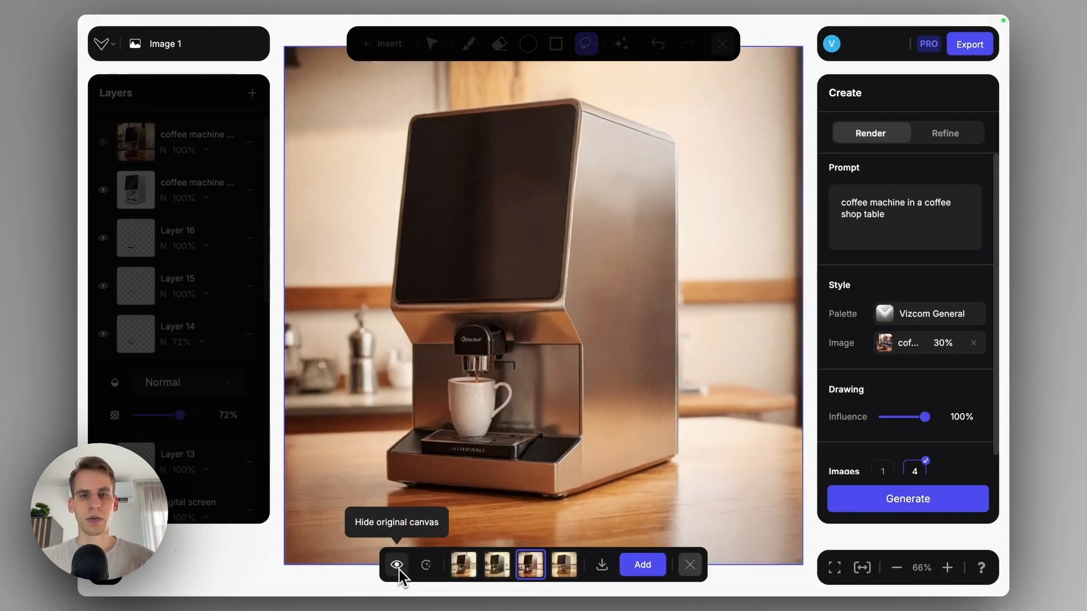
Hide the coffee shop render layers to reveal the white-background coffee machine
{"action": "left_click", "coordinate": [641, 564]}
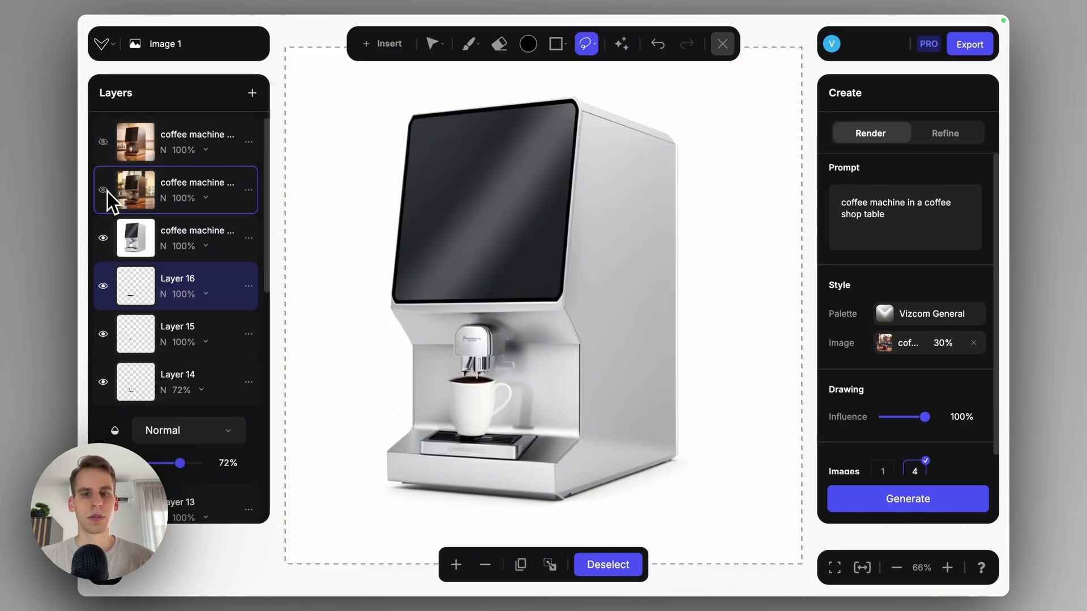
{"action": "left_click", "coordinate": [883, 343]}
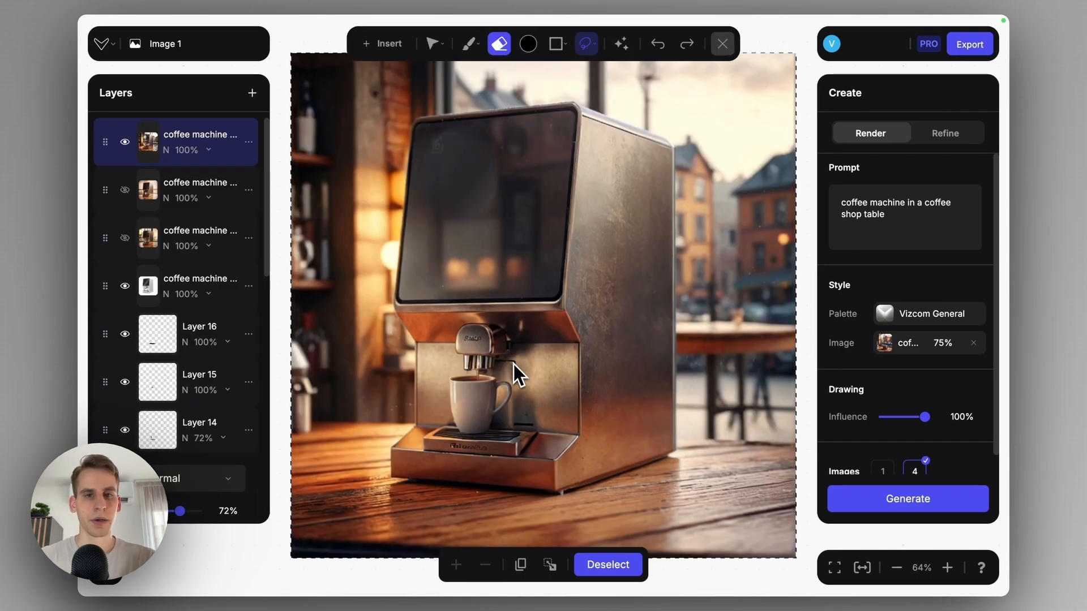
{"action": "left_click", "coordinate": [125, 142]}
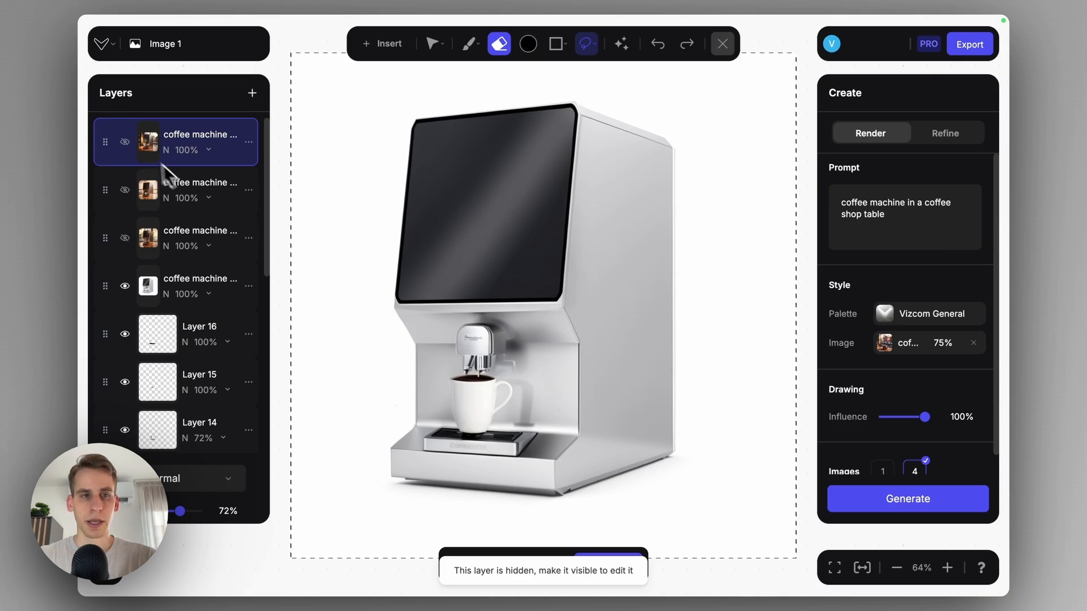